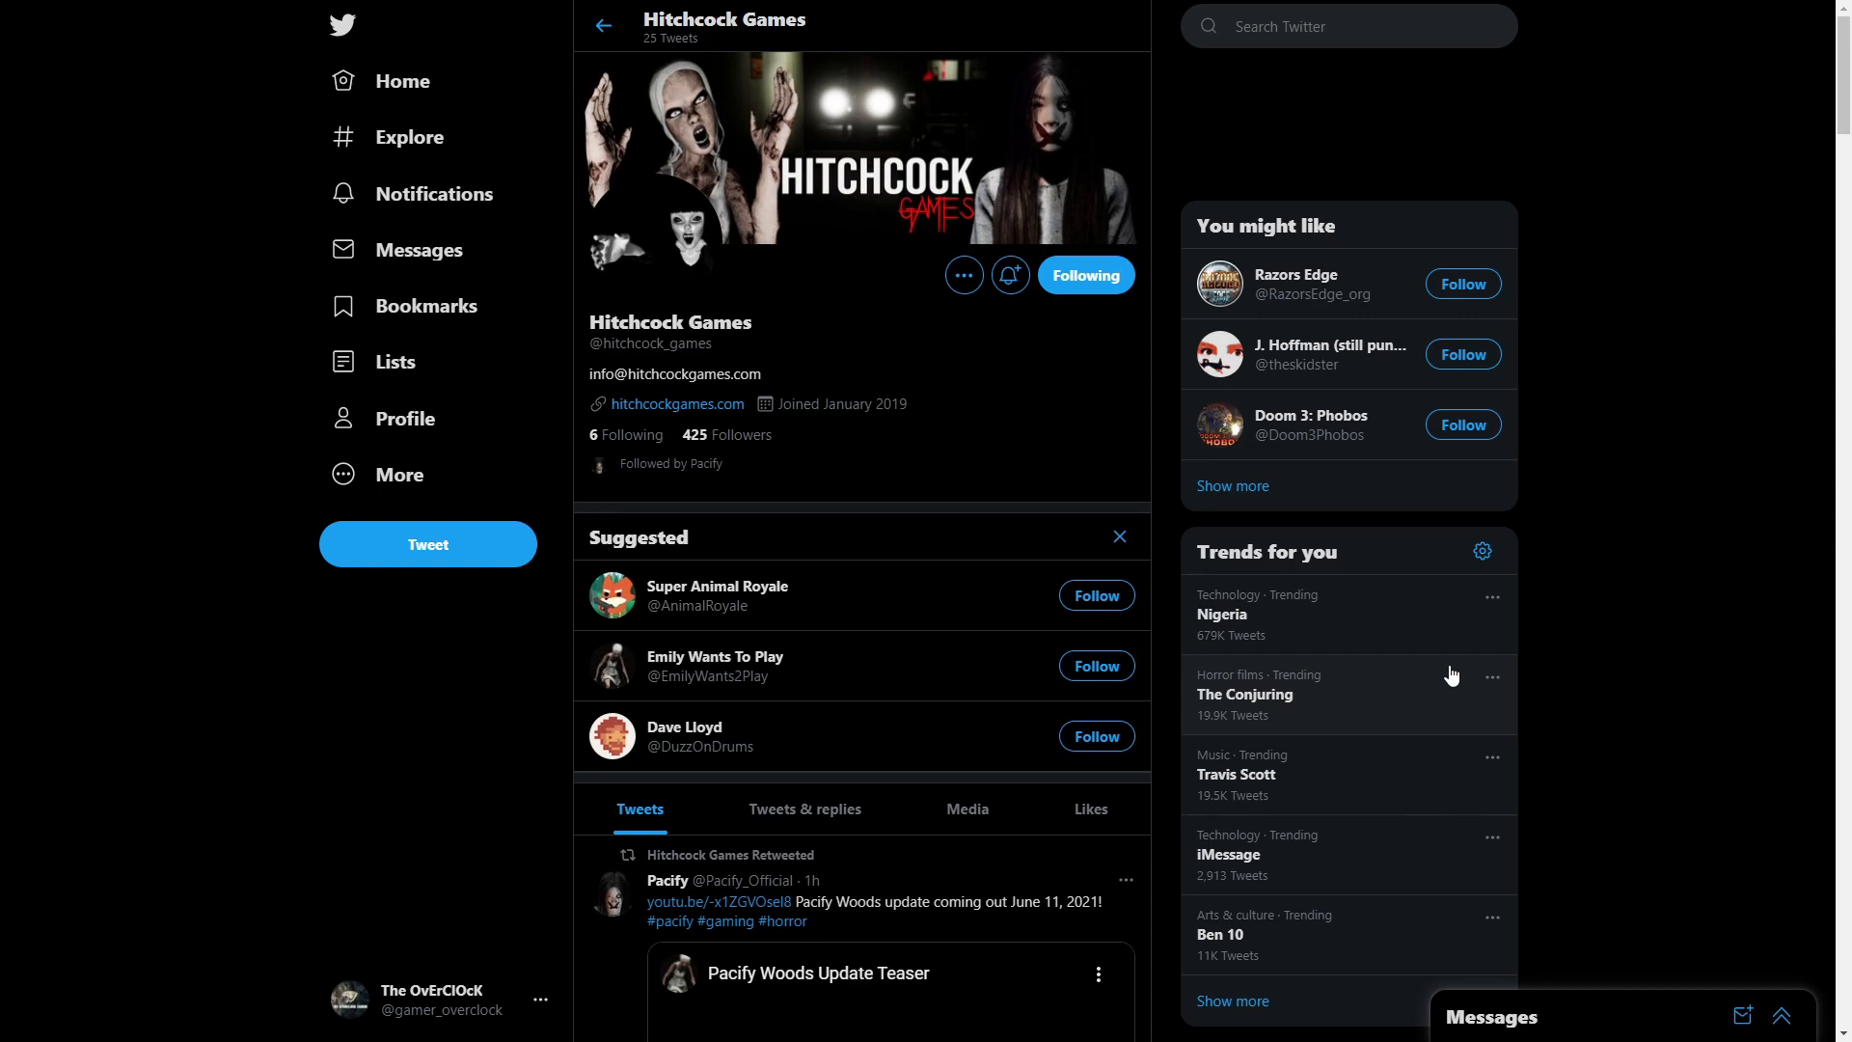
Scroll the Hitchcock Games Tweets feed down to the retweeted Pacify Woods Update Teaser
{"action": "scroll", "scroll_direction": "down", "scroll_amount": 3}
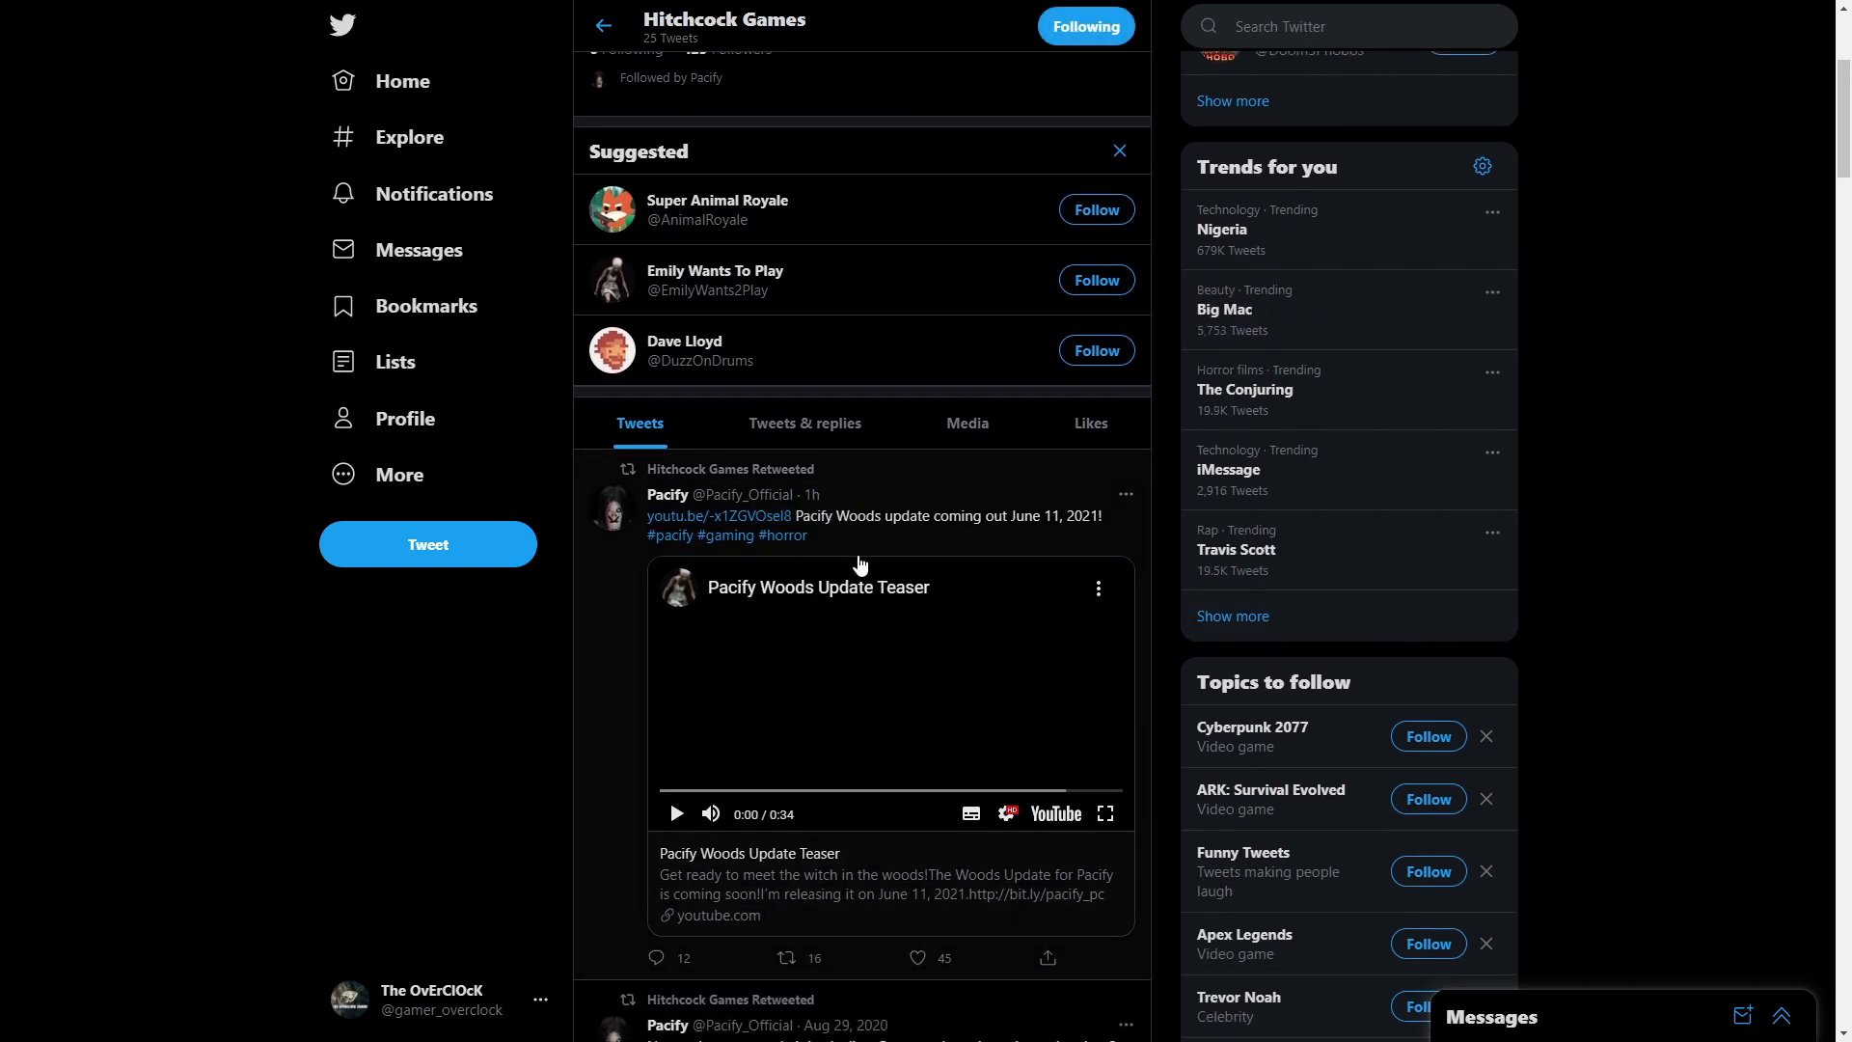
{"action": "mouse_move", "coordinate": [878, 533]}
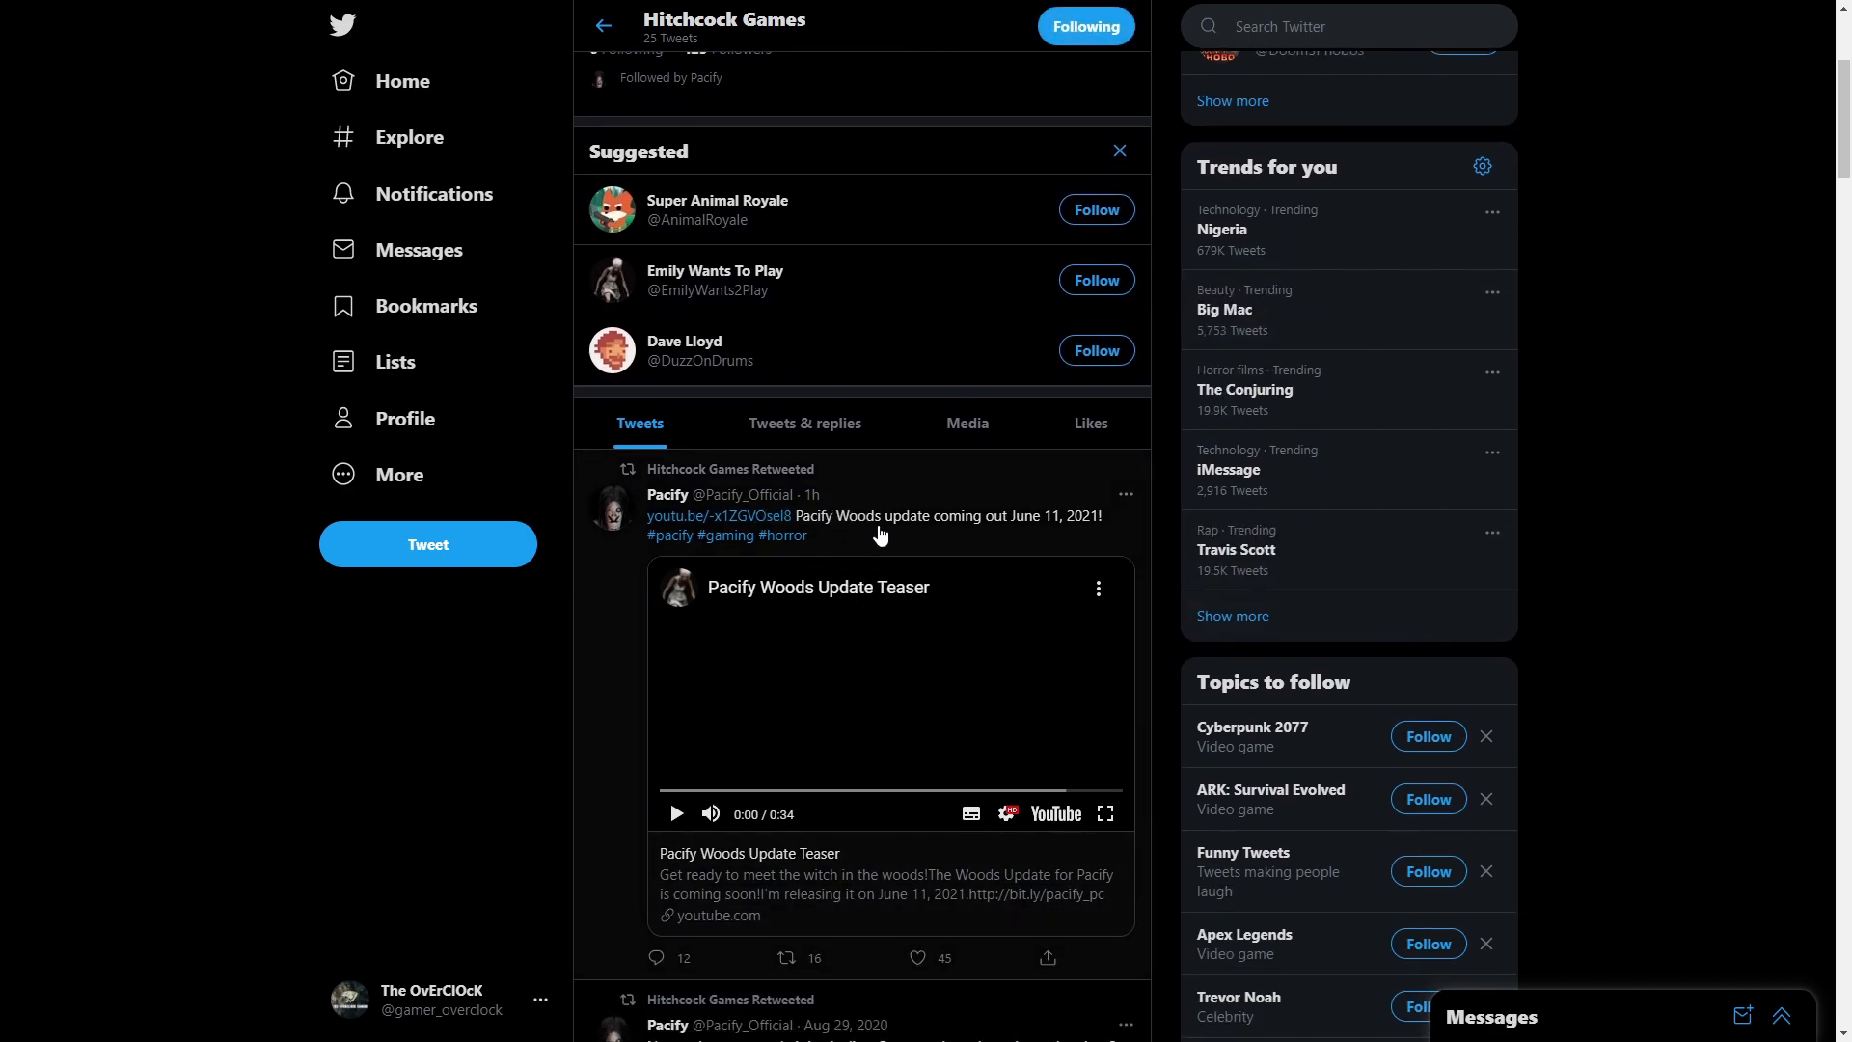
{"action": "mouse_move", "coordinate": [1016, 541]}
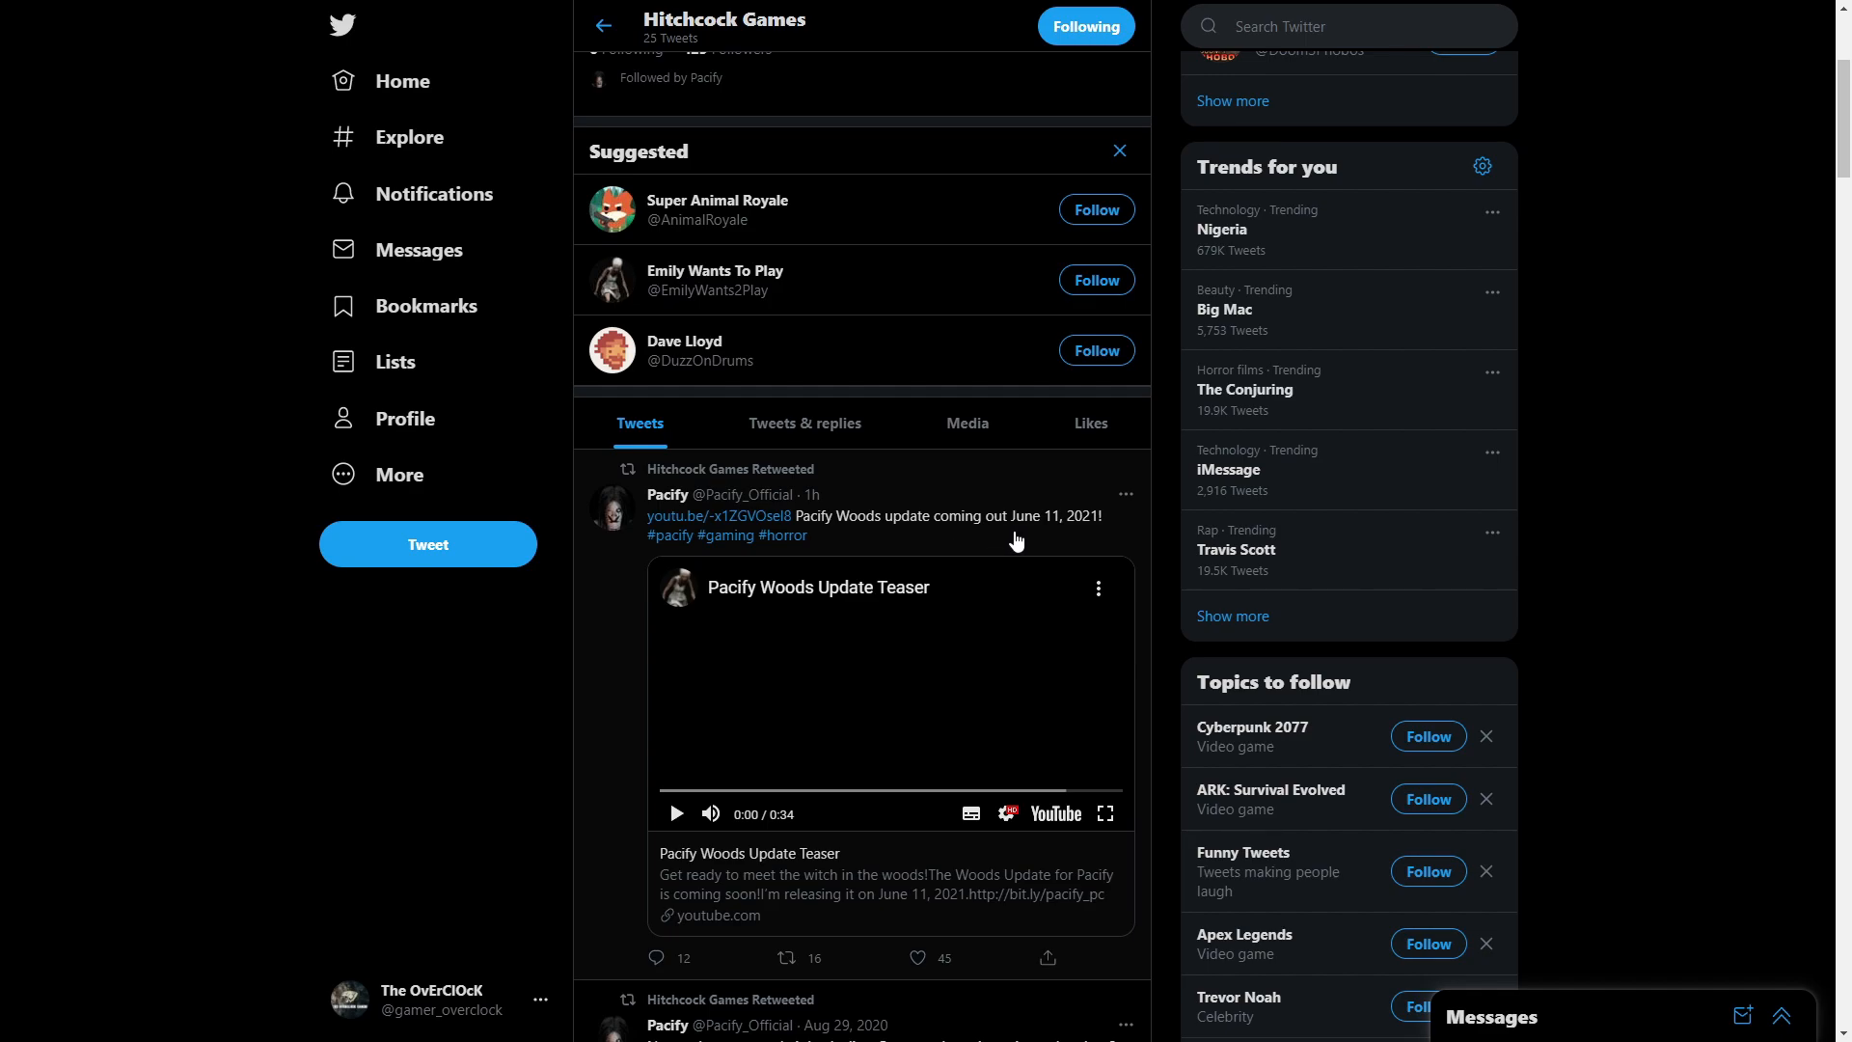
{"action": "mouse_move", "coordinate": [1037, 531]}
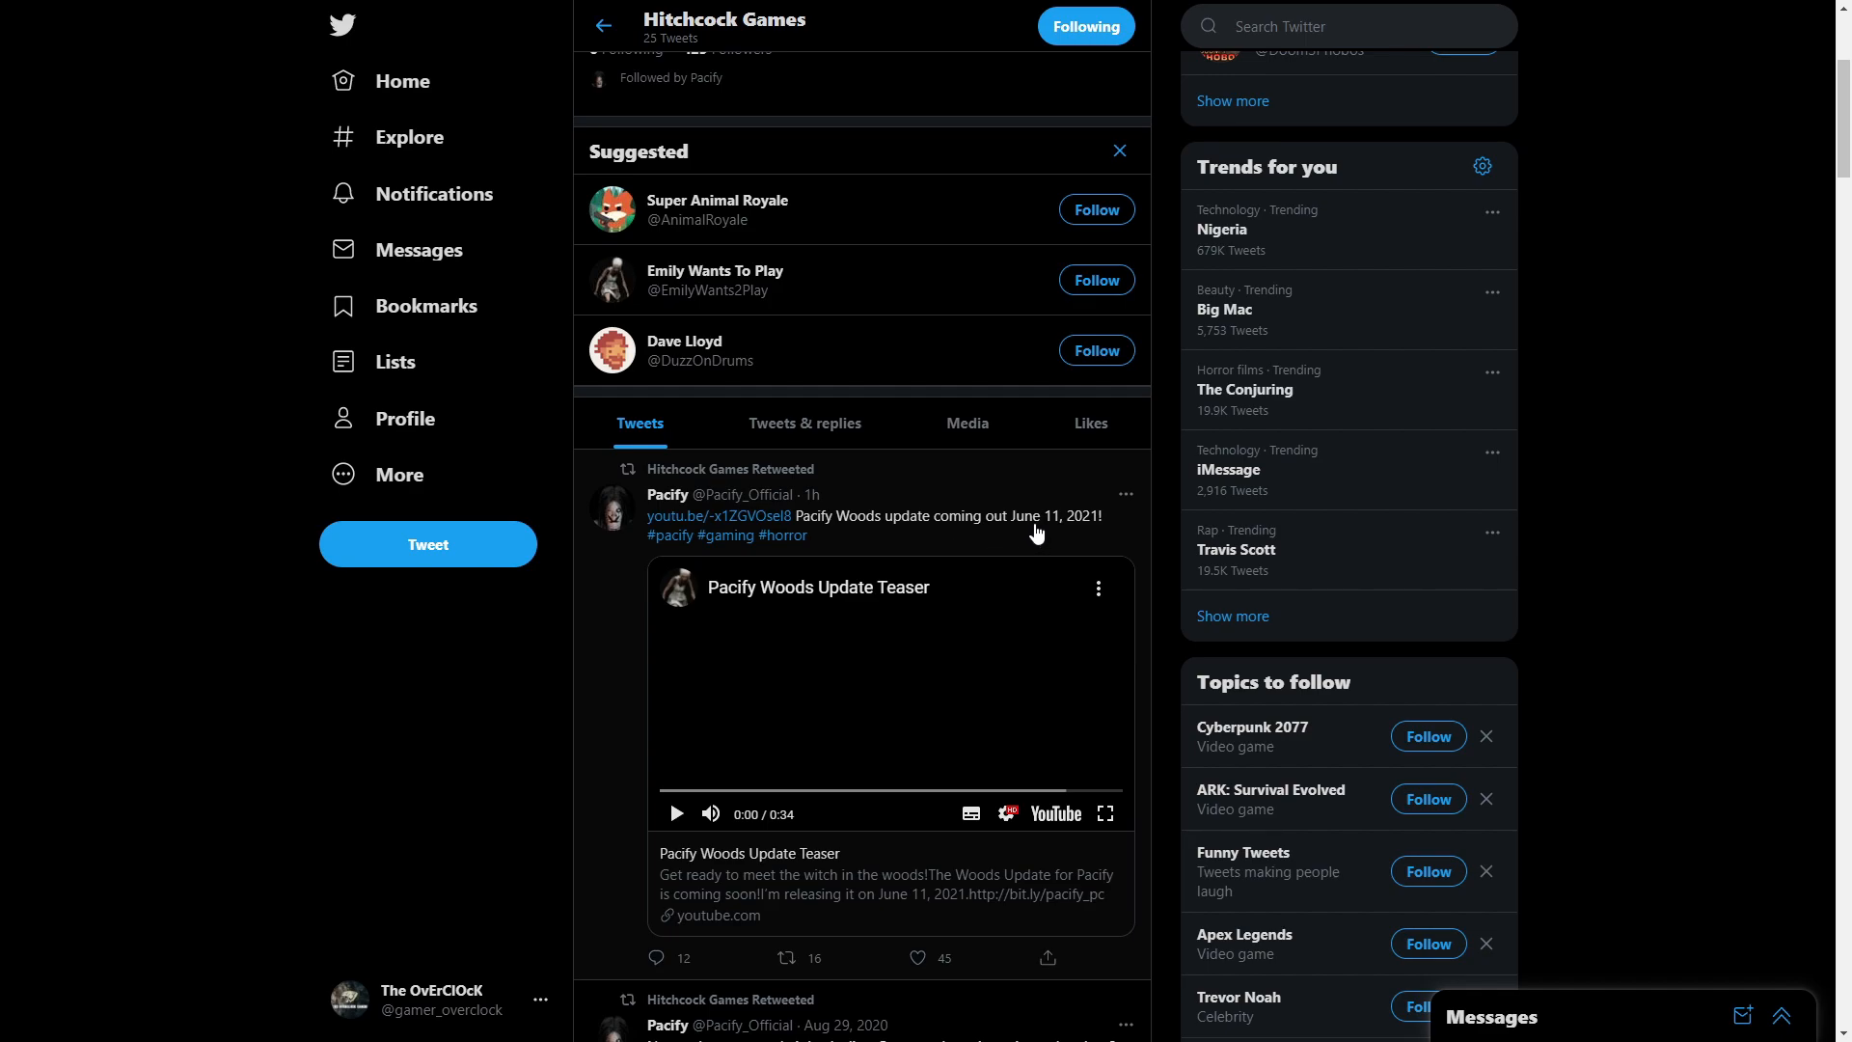
{"action": "mouse_move", "coordinate": [1026, 503]}
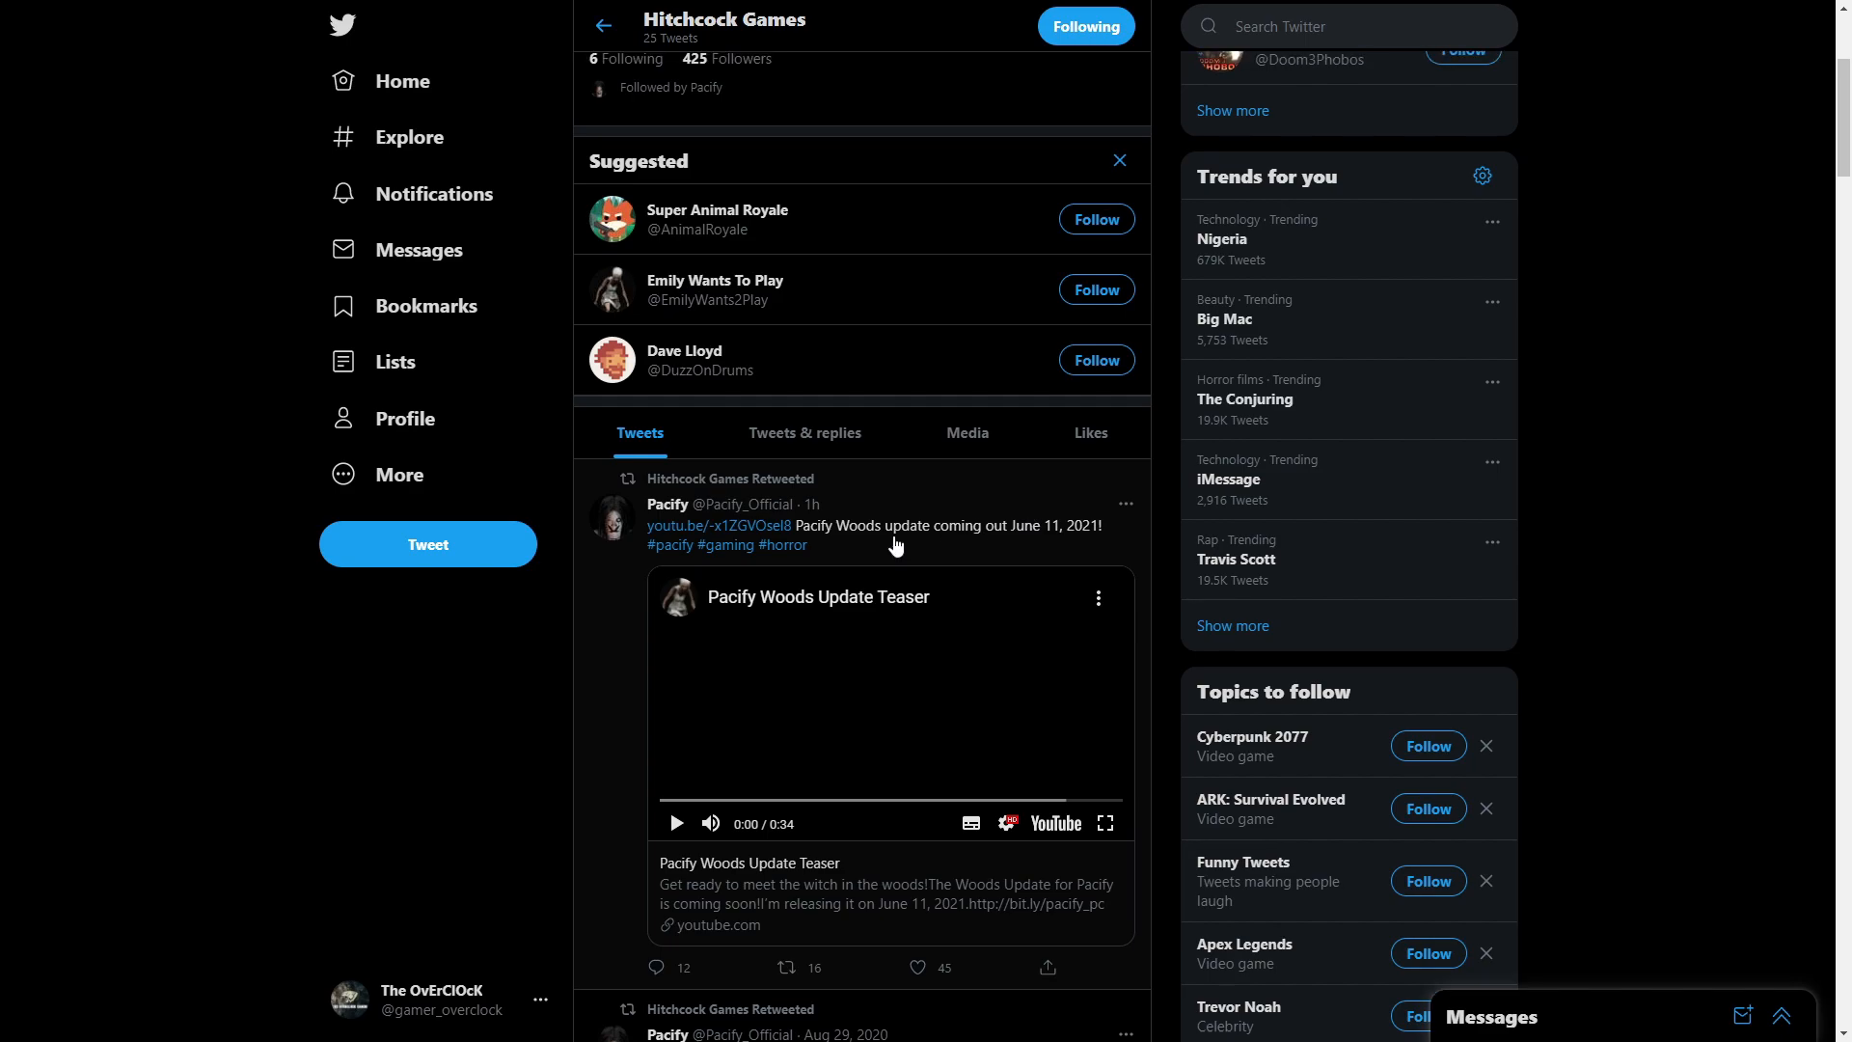
{"action": "scroll", "scroll_direction": "up", "scroll_amount": 3}
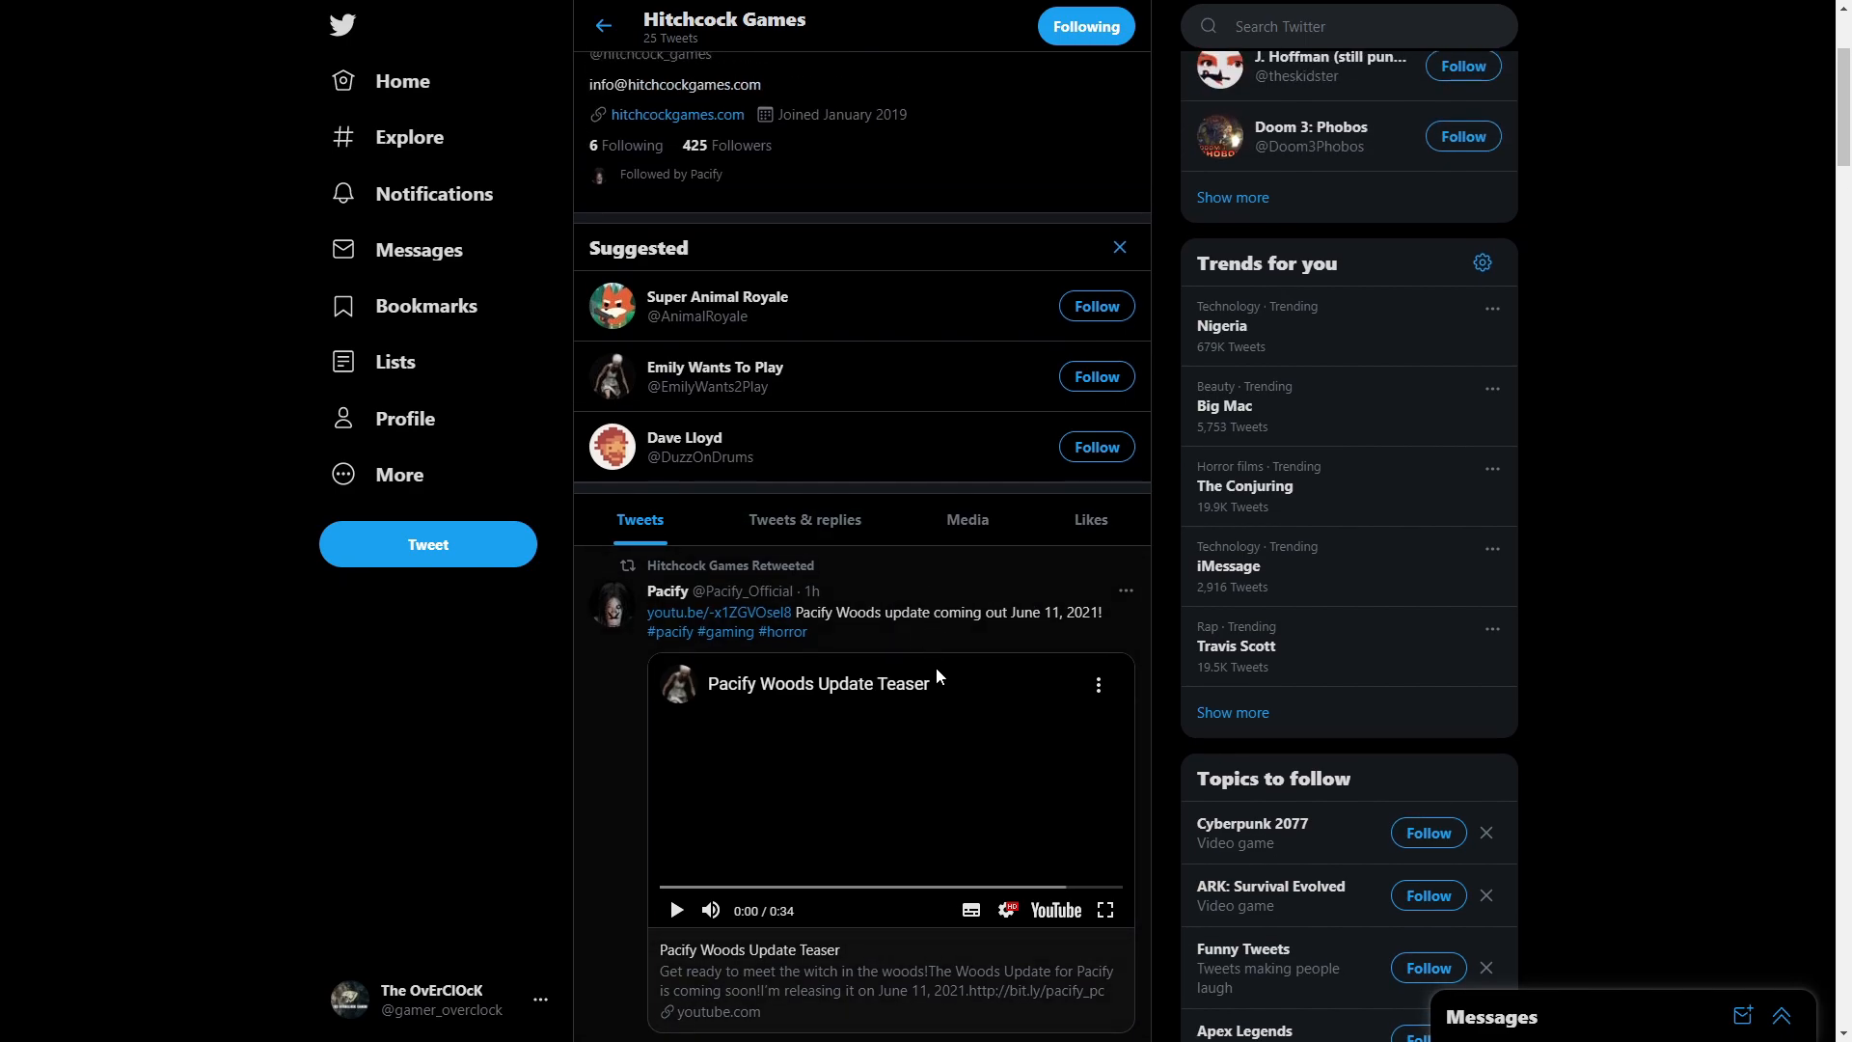
{"action": "mouse_move", "coordinate": [928, 696]}
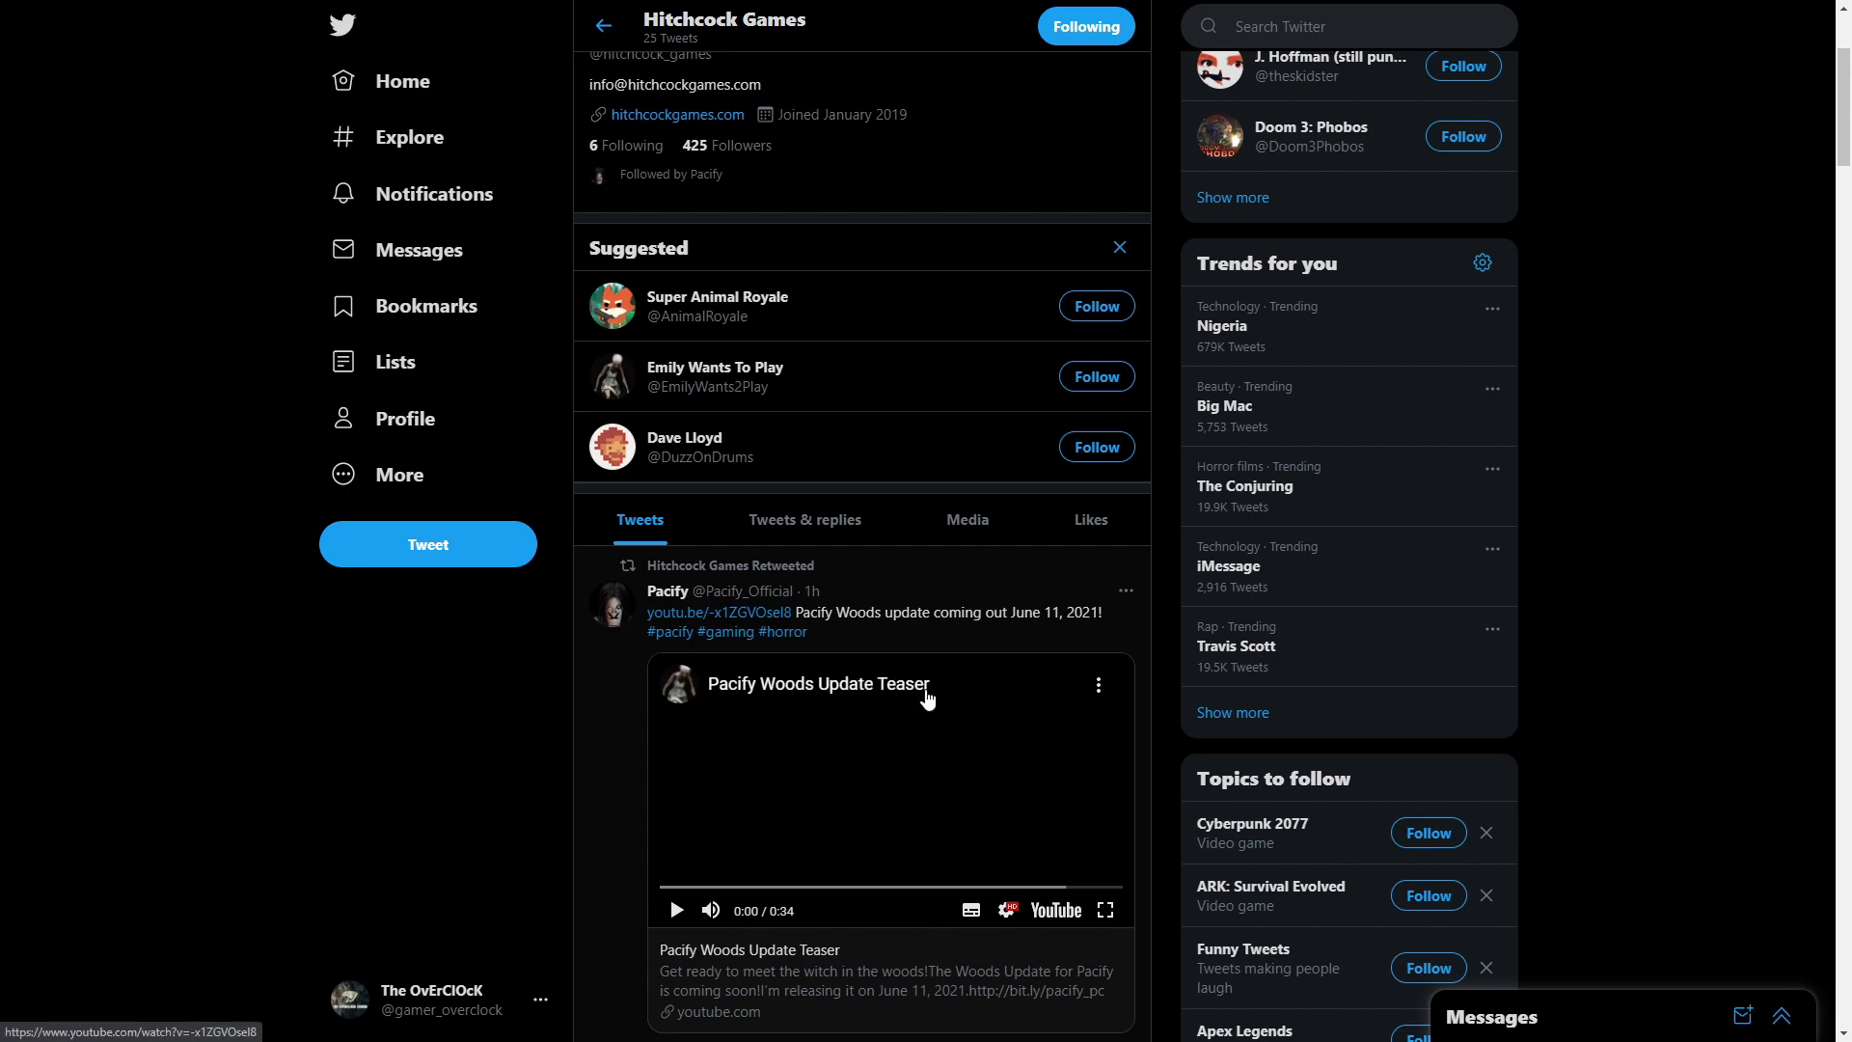
{"action": "mouse_move", "coordinate": [1166, 743]}
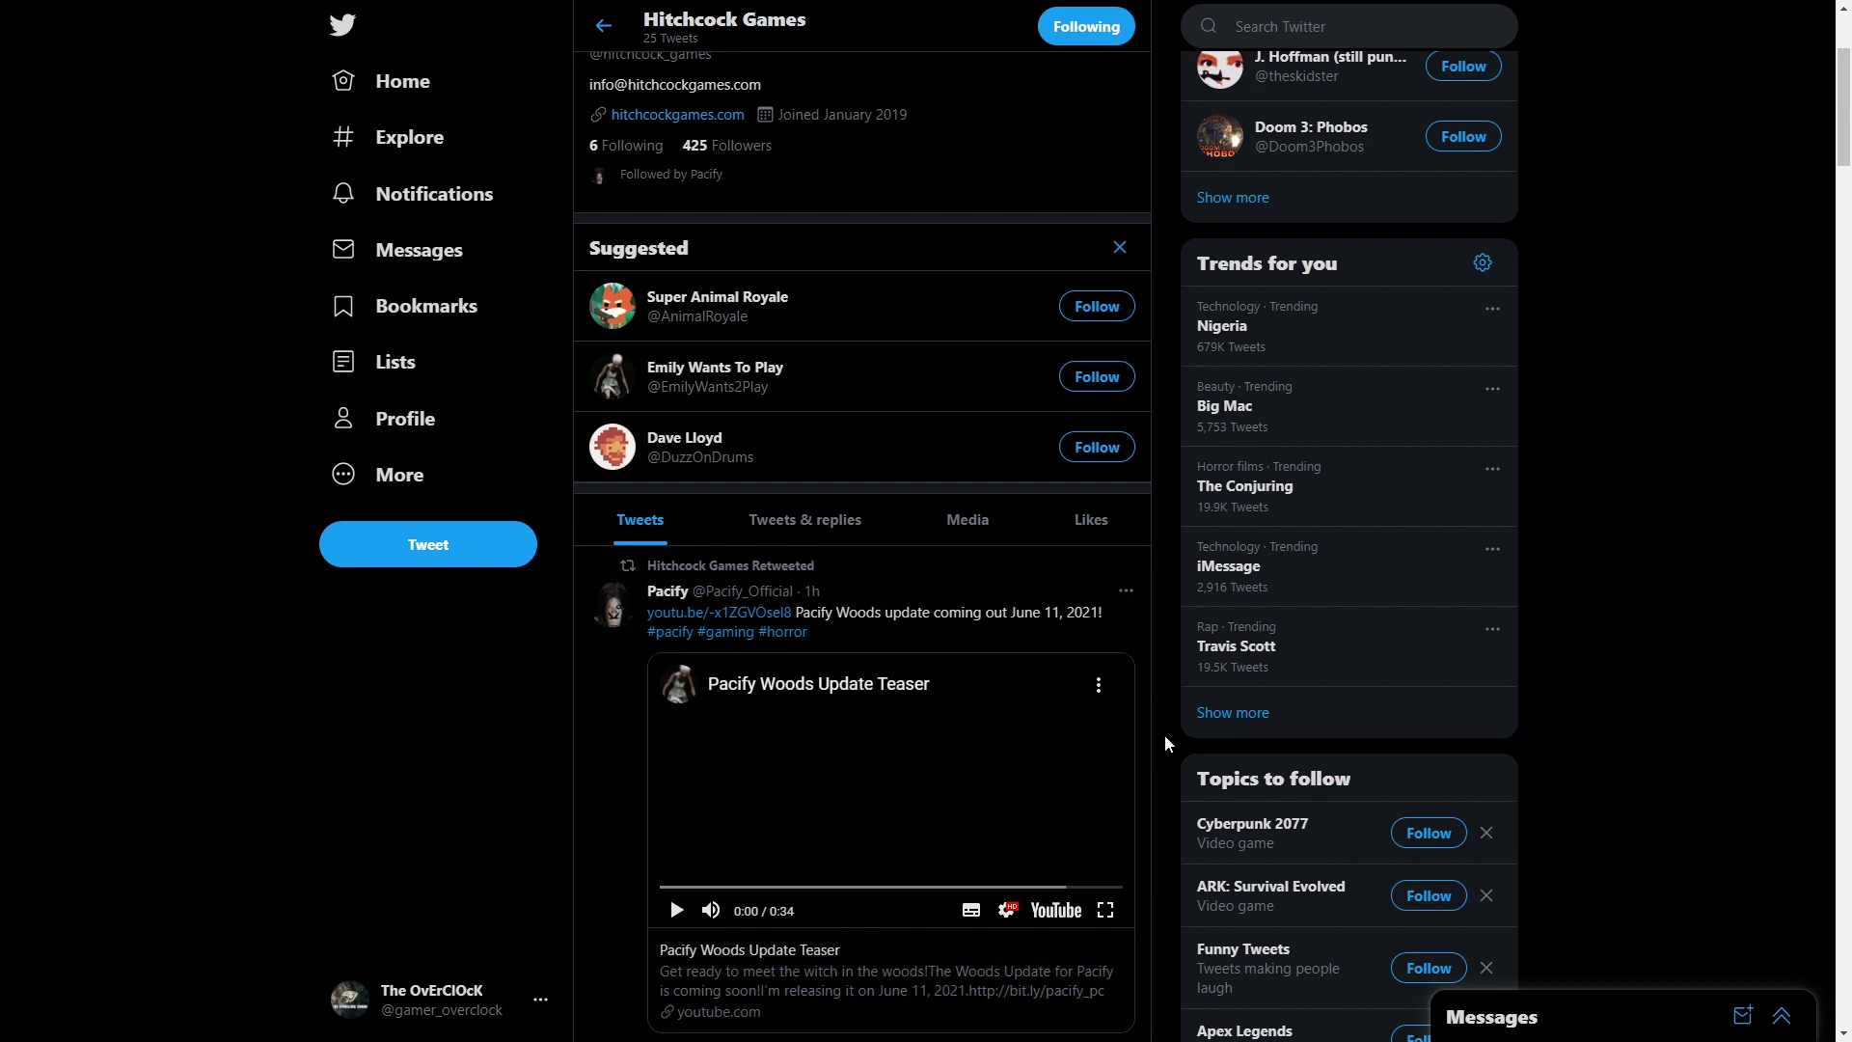
{"action": "mouse_move", "coordinate": [1043, 628]}
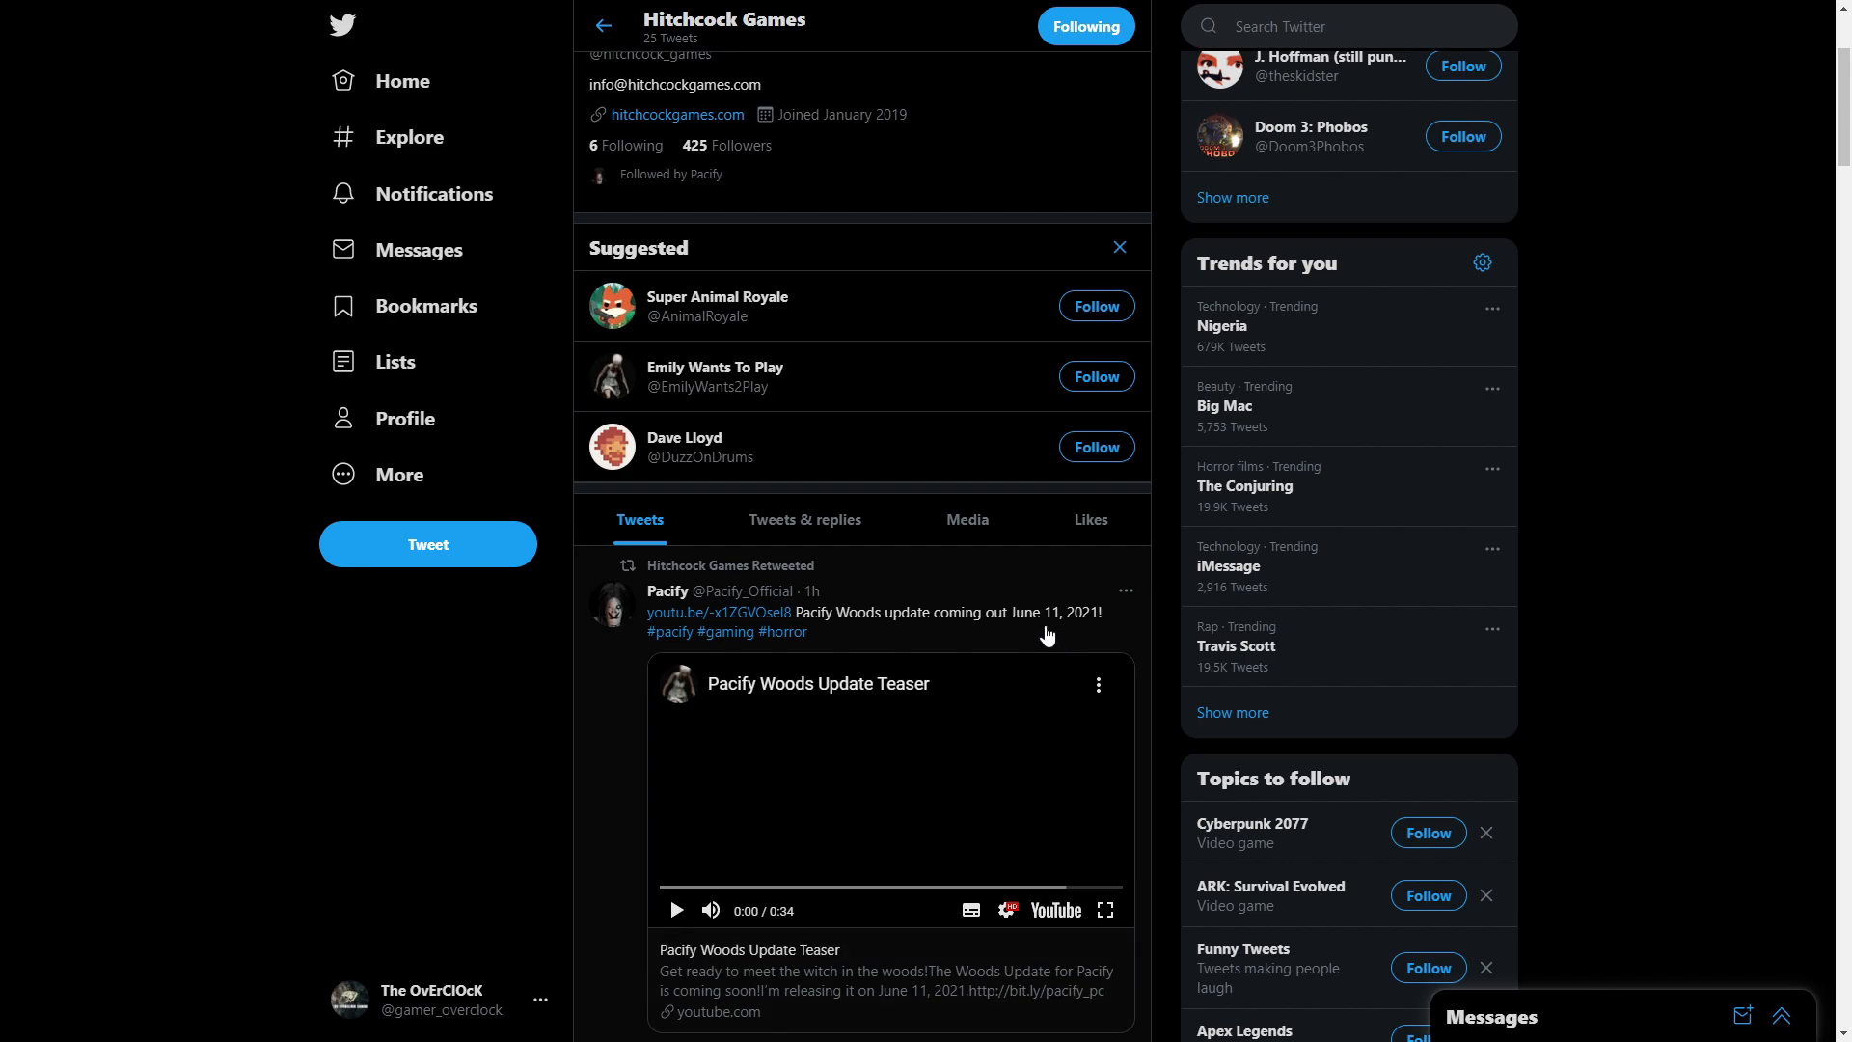
{"action": "mouse_move", "coordinate": [963, 762]}
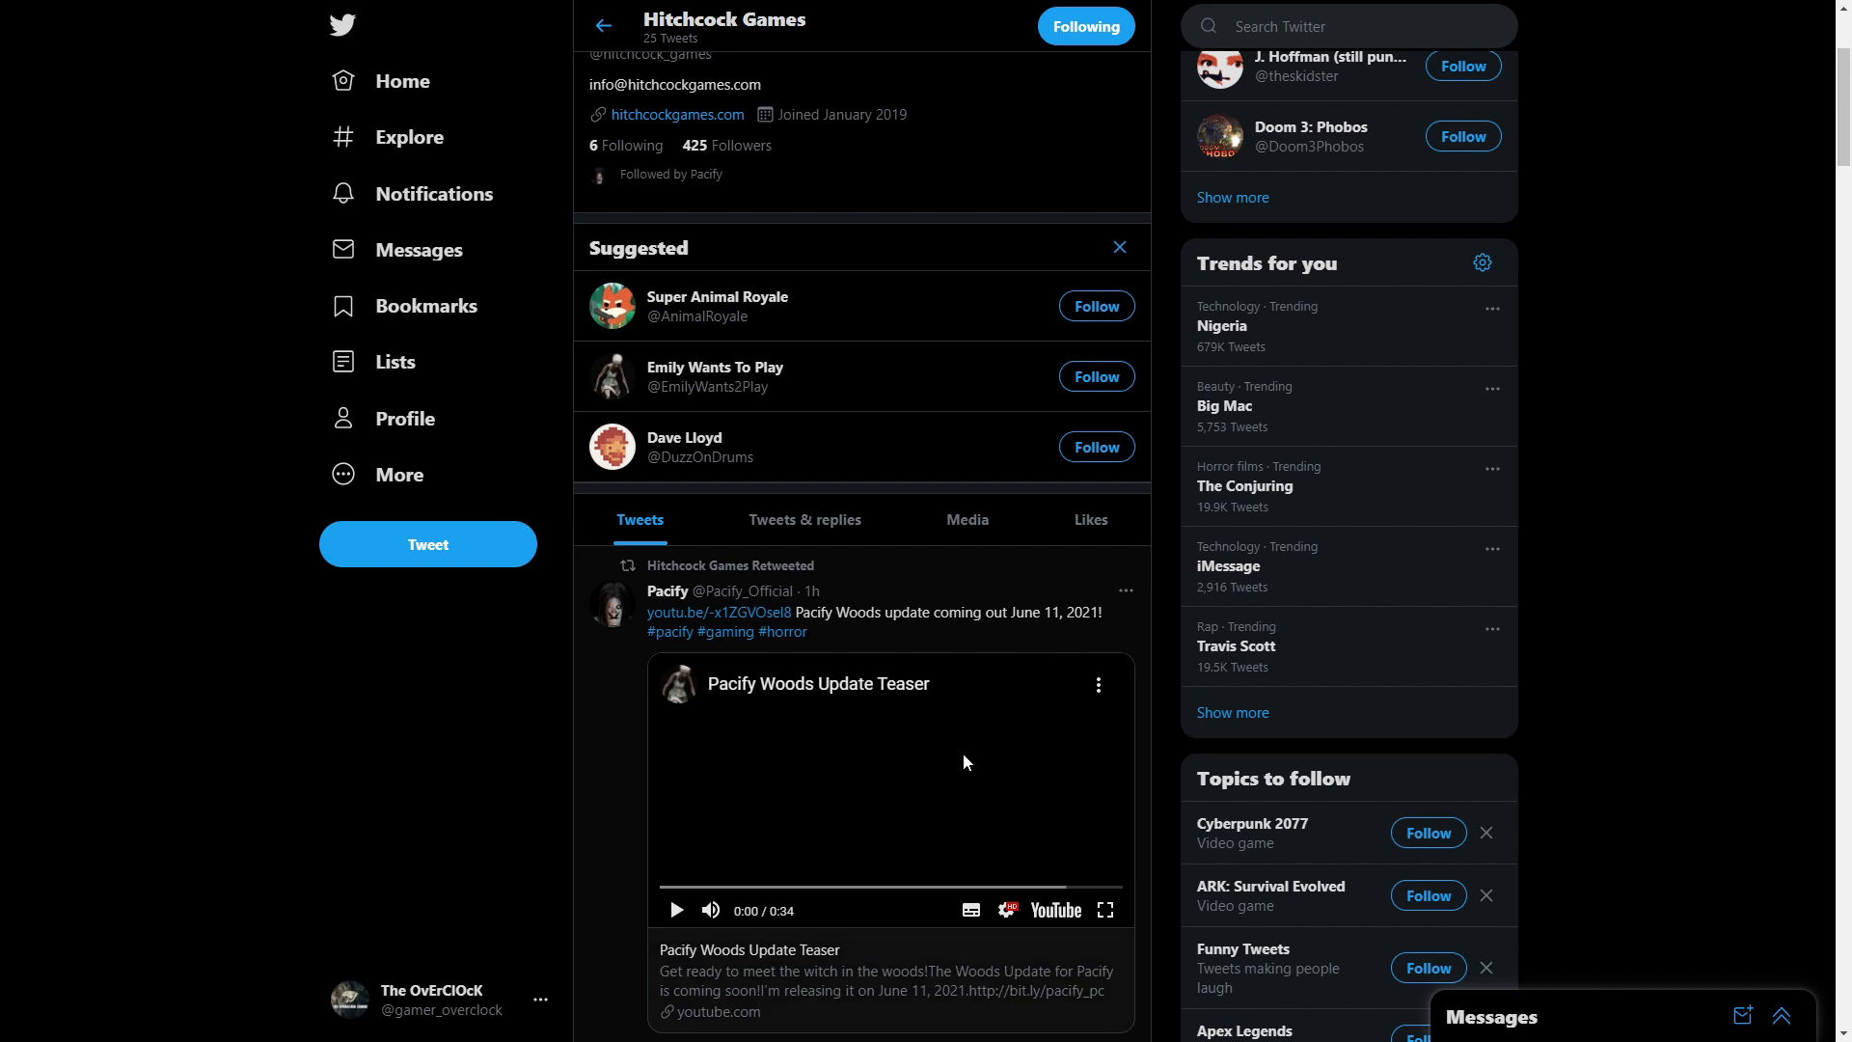
{"action": "mouse_move", "coordinate": [827, 695]}
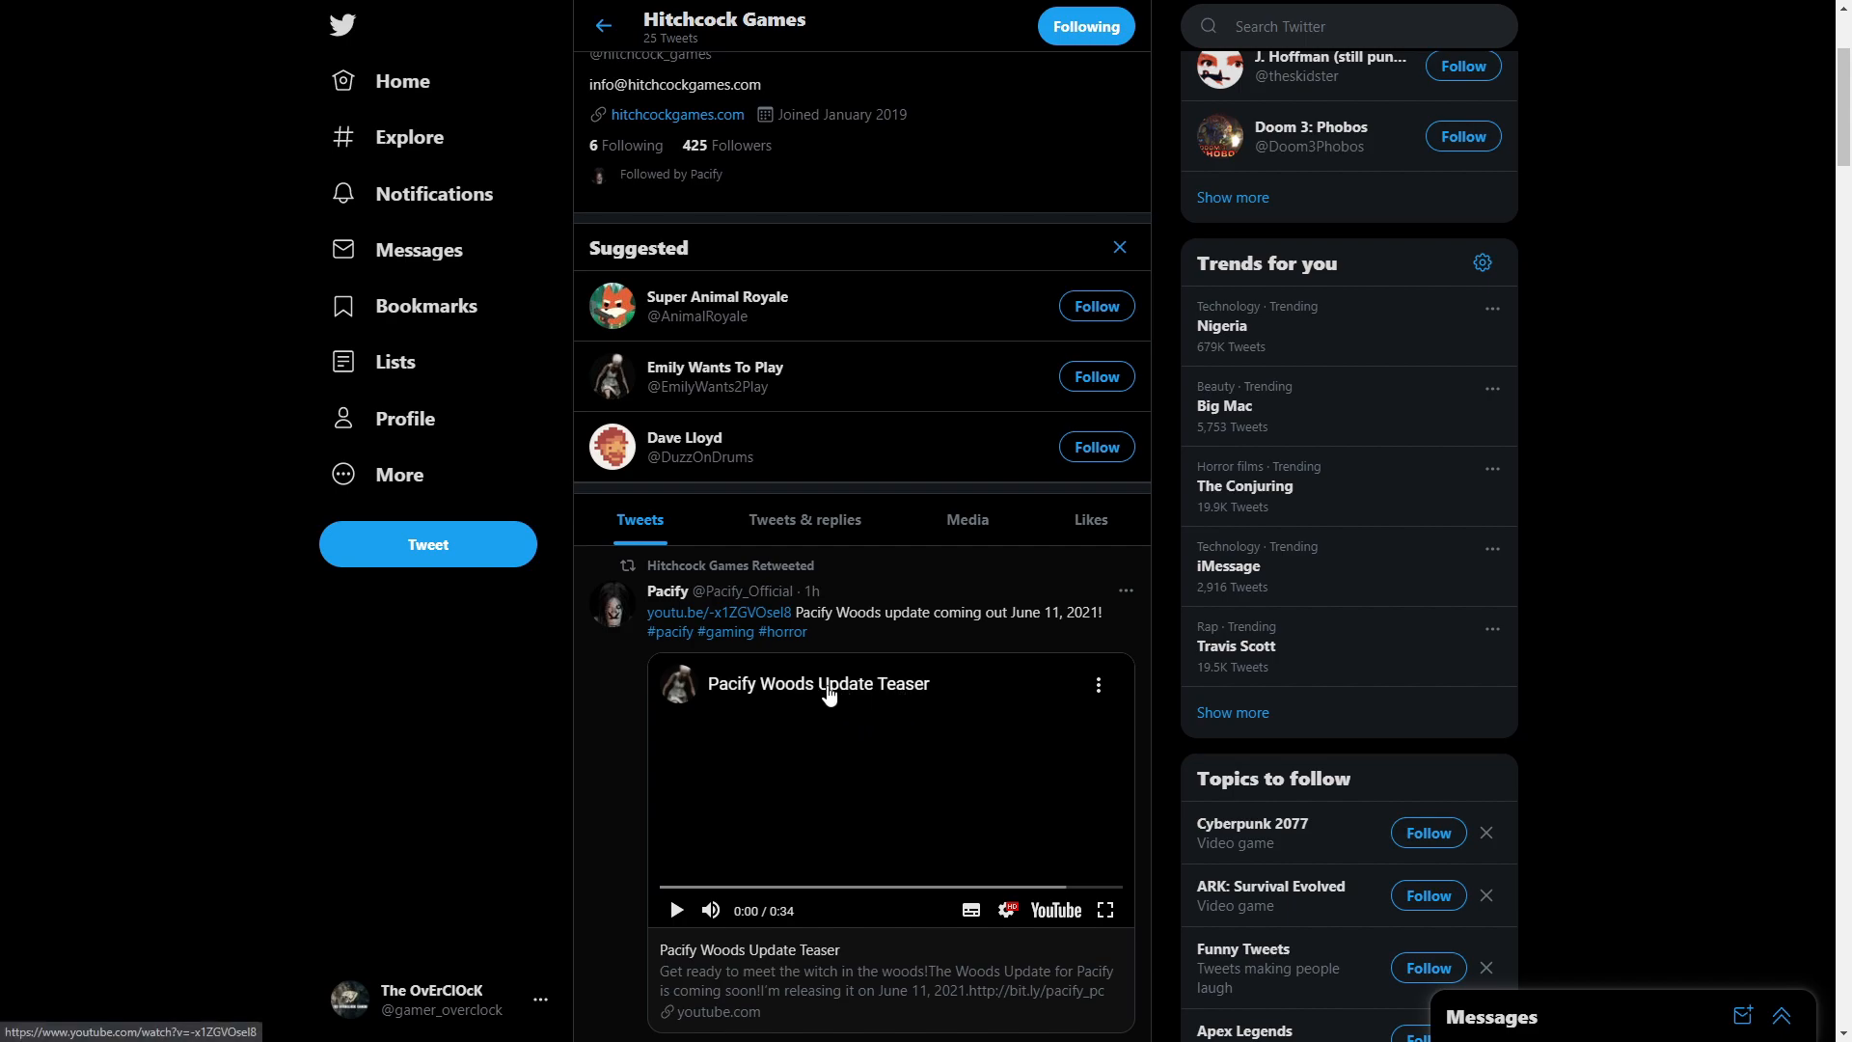
{"action": "mouse_move", "coordinate": [929, 712]}
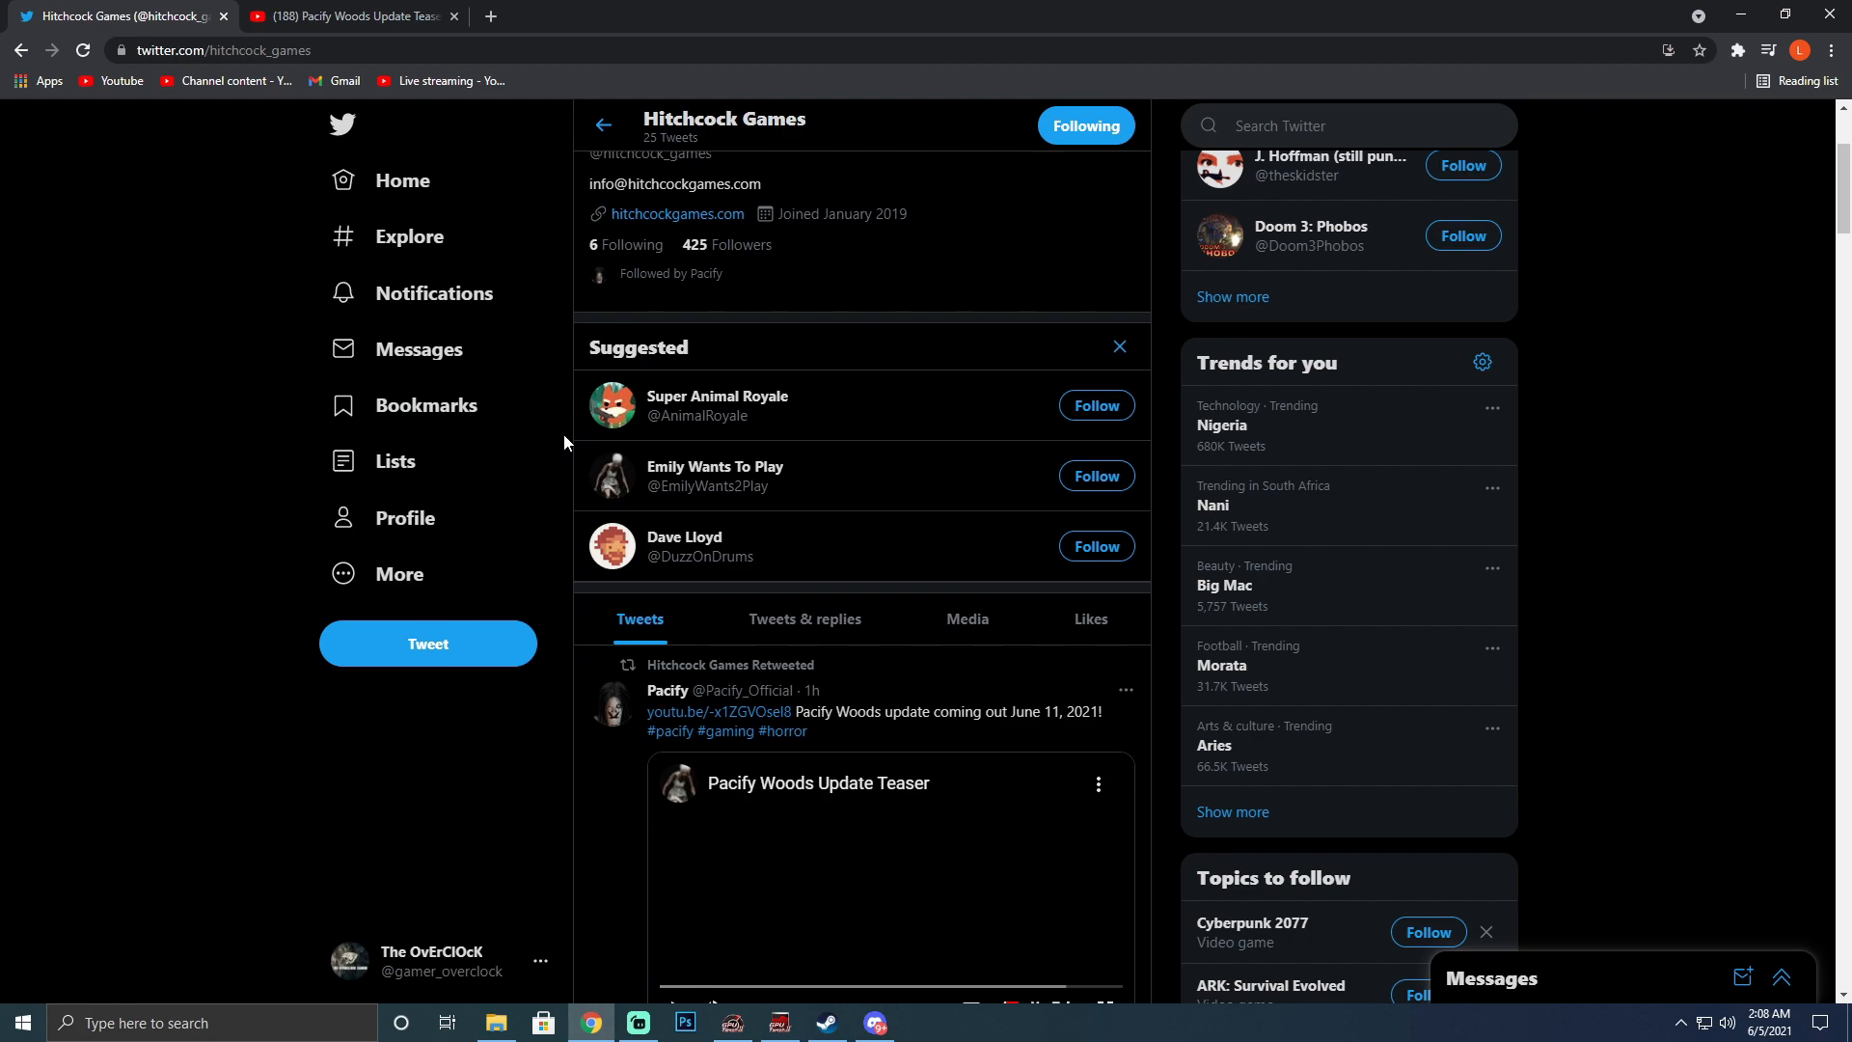
{"action": "mouse_move", "coordinate": [167, 495]}
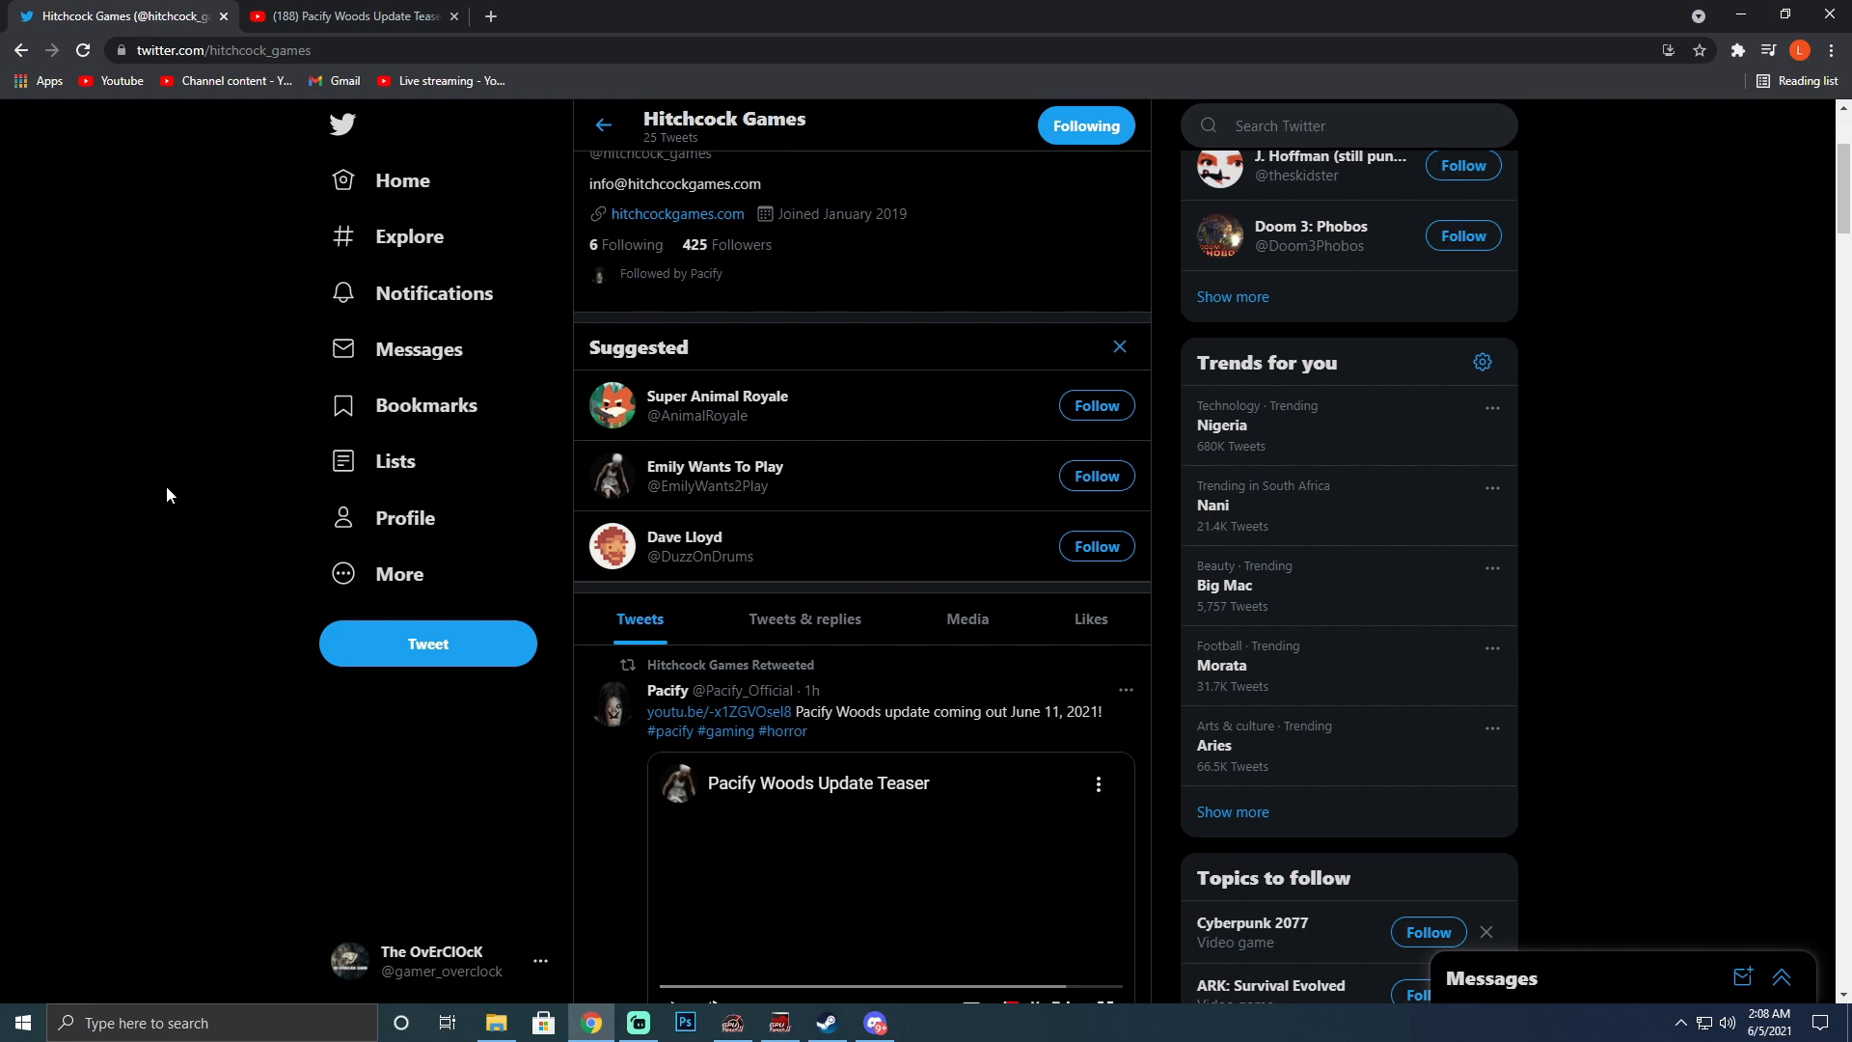
Return the browser to full-screen view with F11, showing the Pacify Woods teaser retweet
{"action": "key", "text": "f11"}
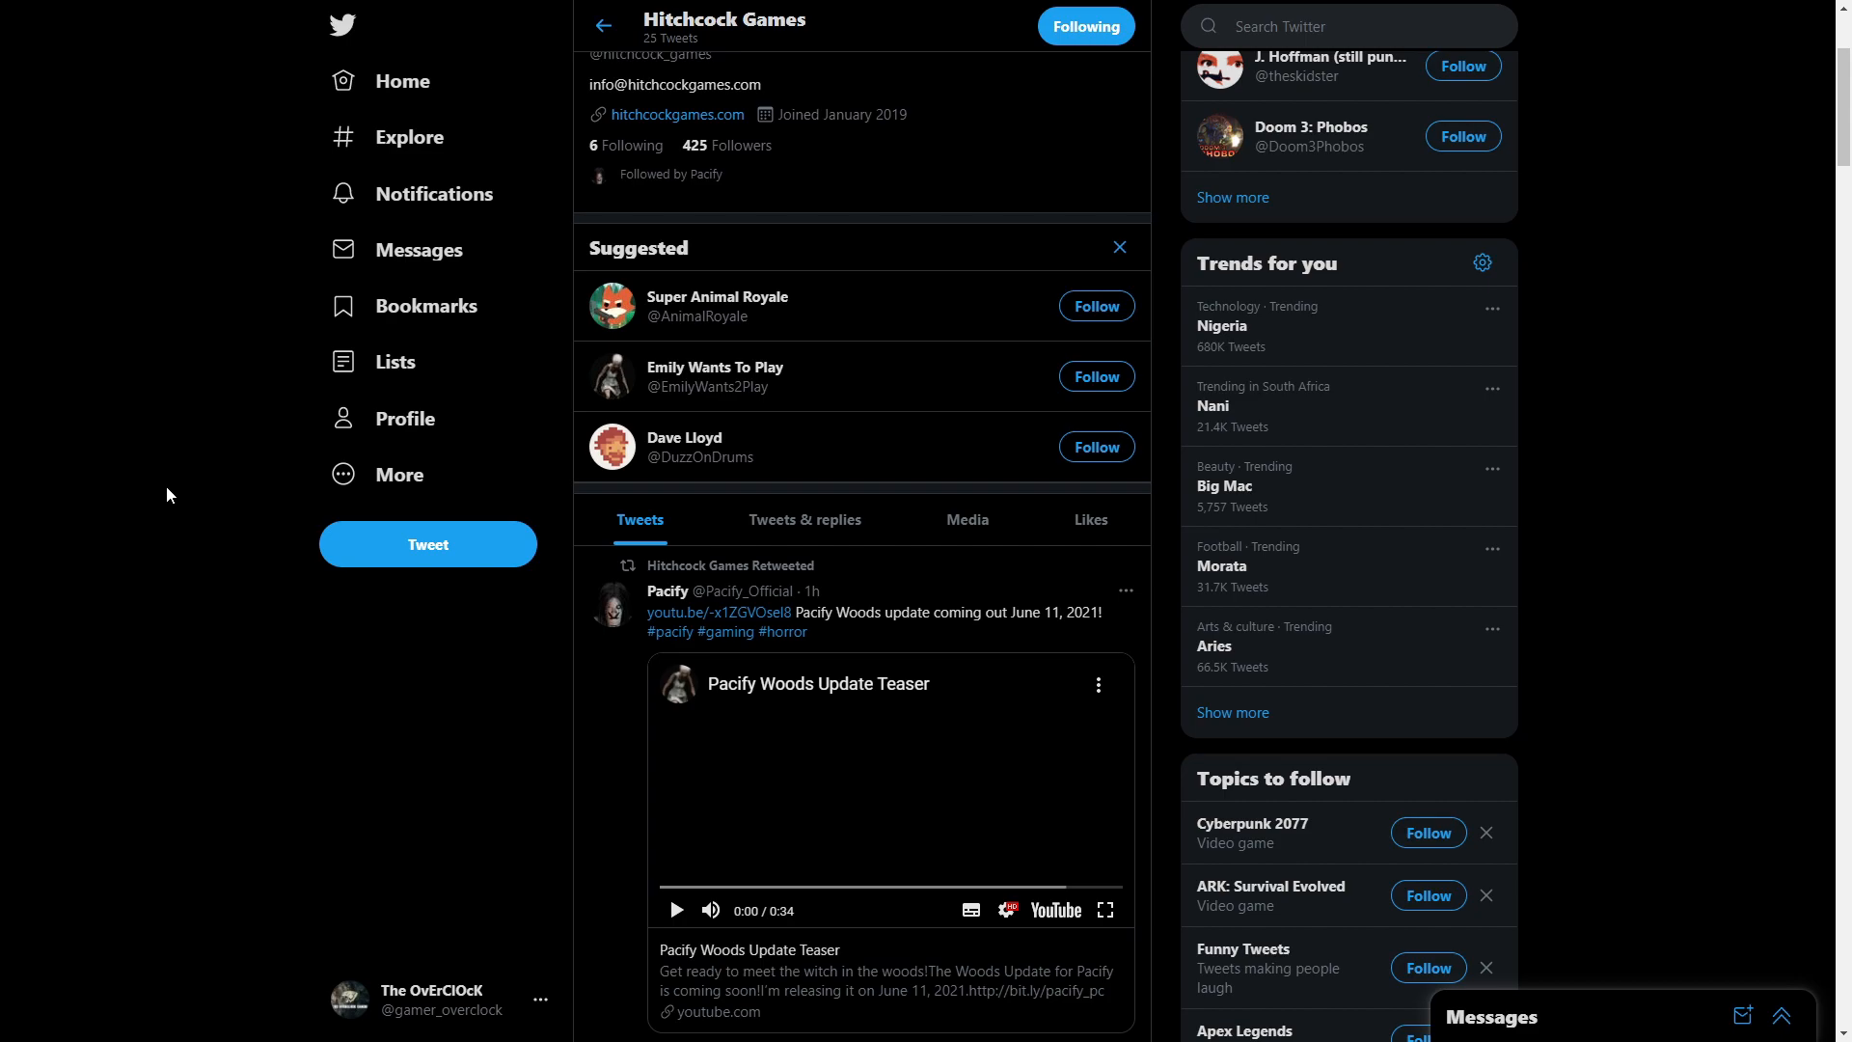
Scroll through the Pacify retweets, liking the Woods teaser and the 2020 update posts
{"action": "scroll", "scroll_direction": "down", "scroll_amount": 3}
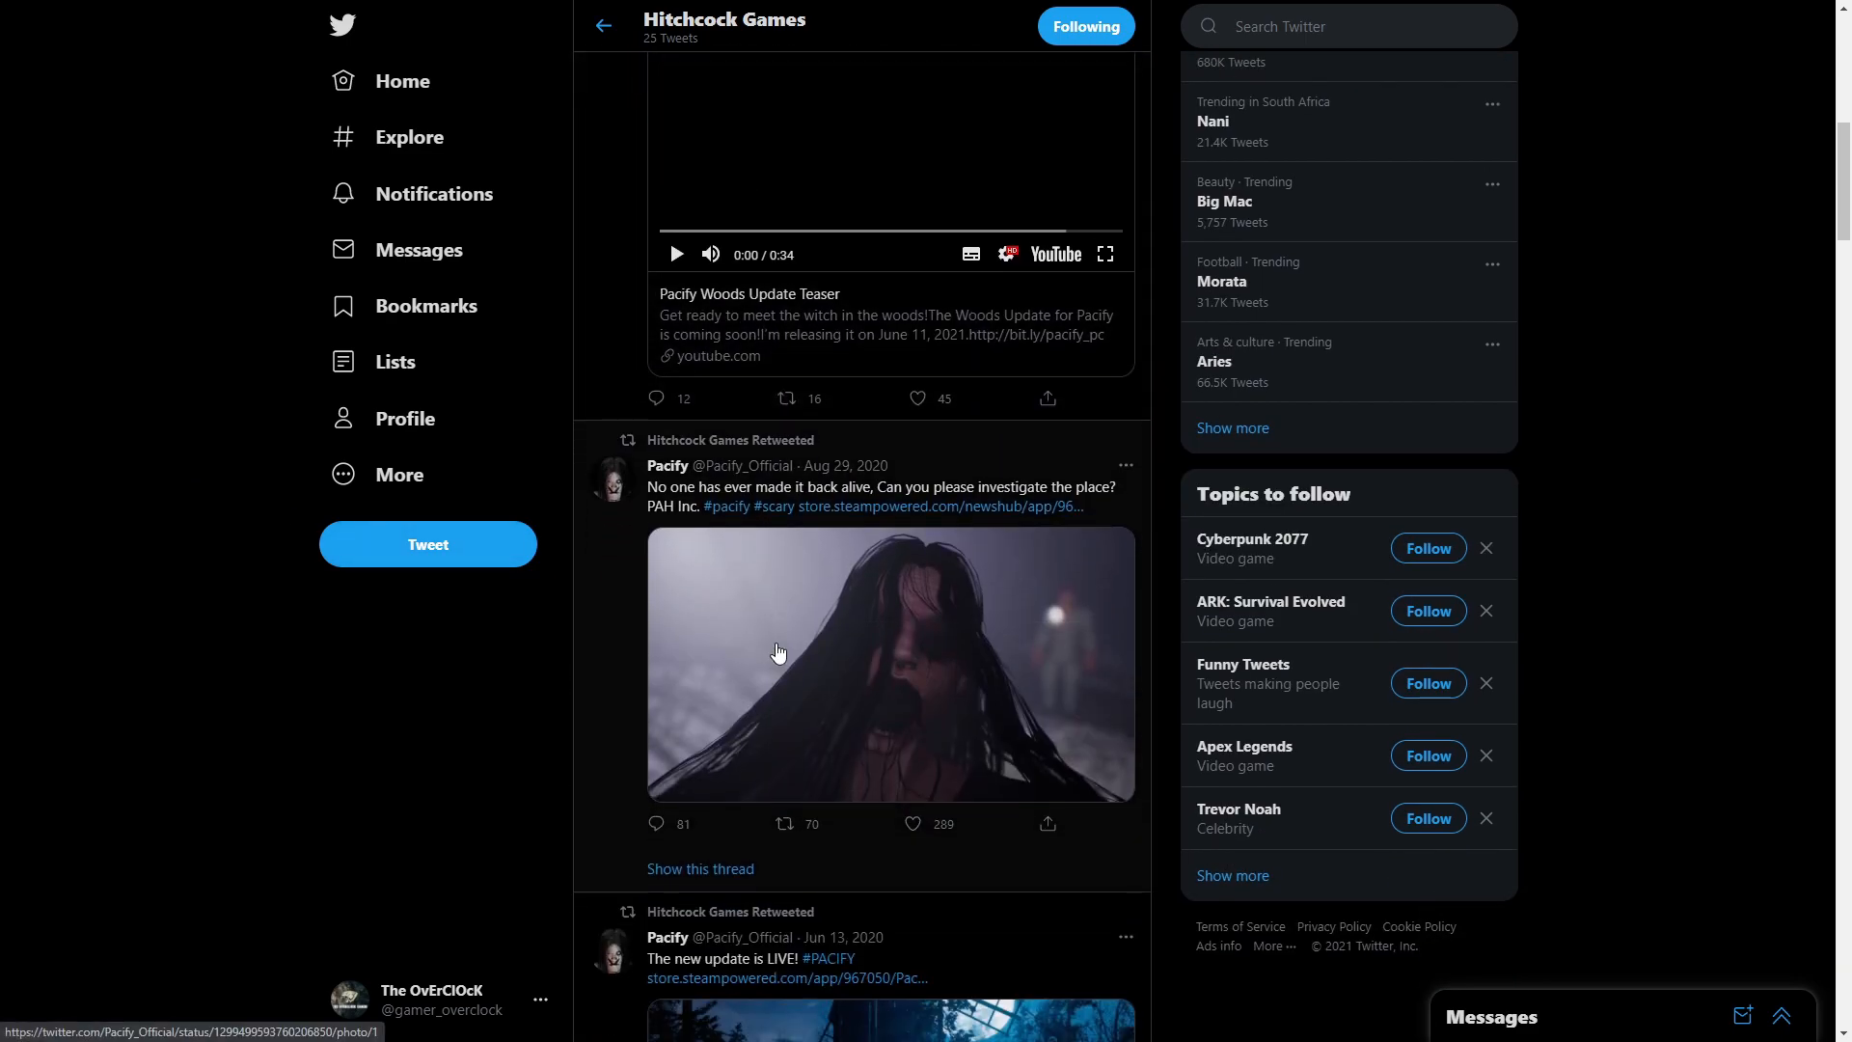
{"action": "scroll", "scroll_direction": "down", "scroll_amount": 3}
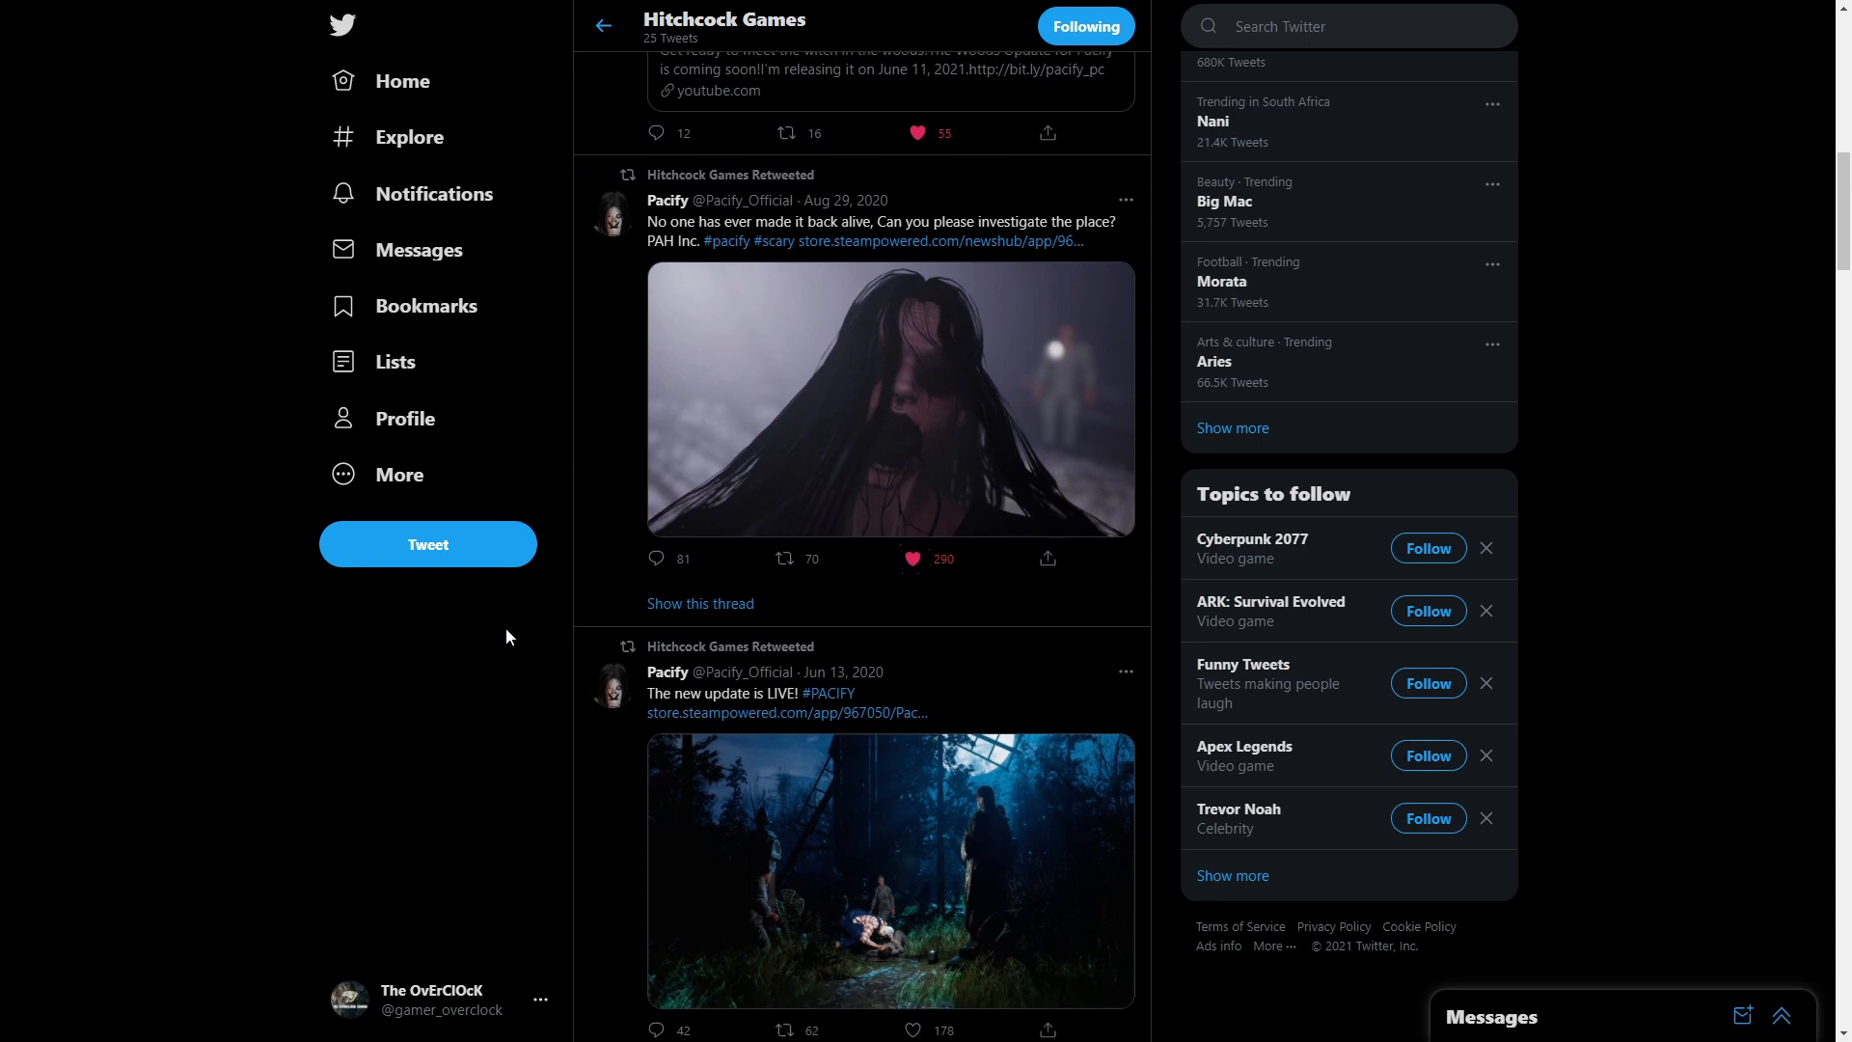
{"action": "scroll", "scroll_direction": "down", "scroll_amount": 3}
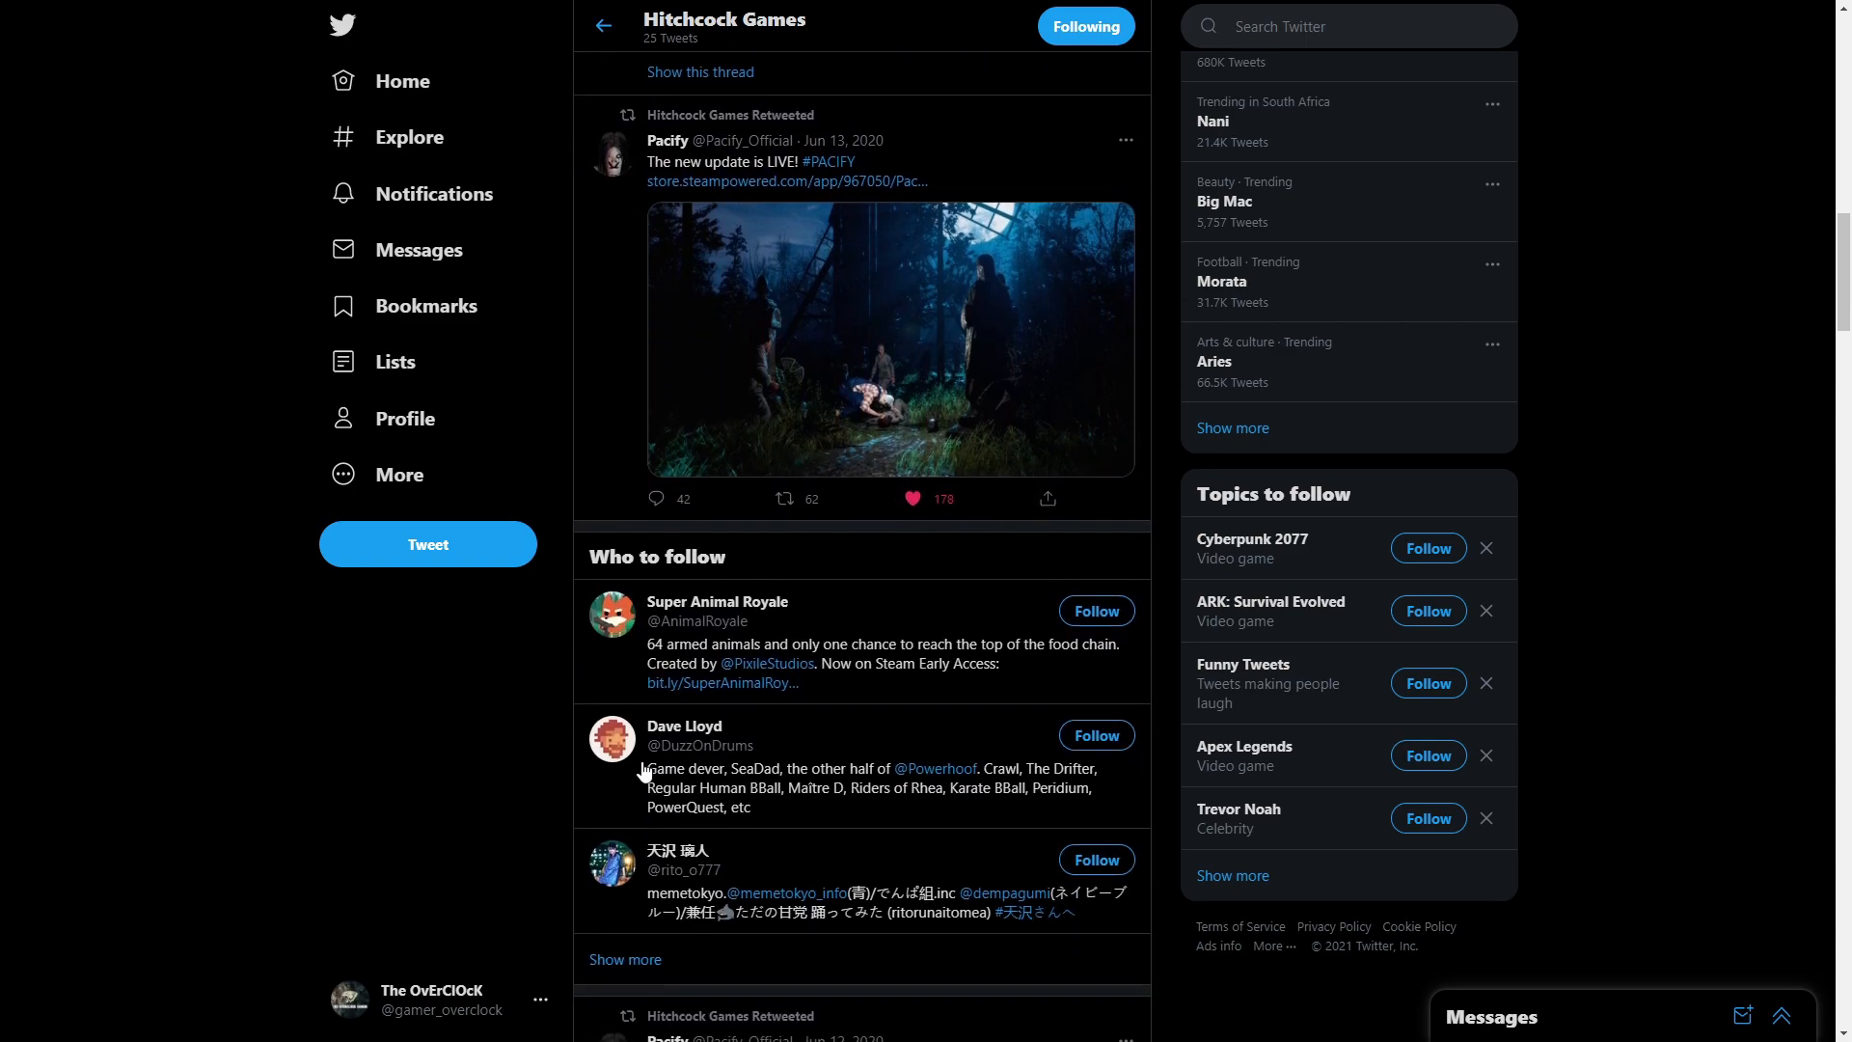
{"action": "scroll", "scroll_direction": "down", "scroll_amount": 3}
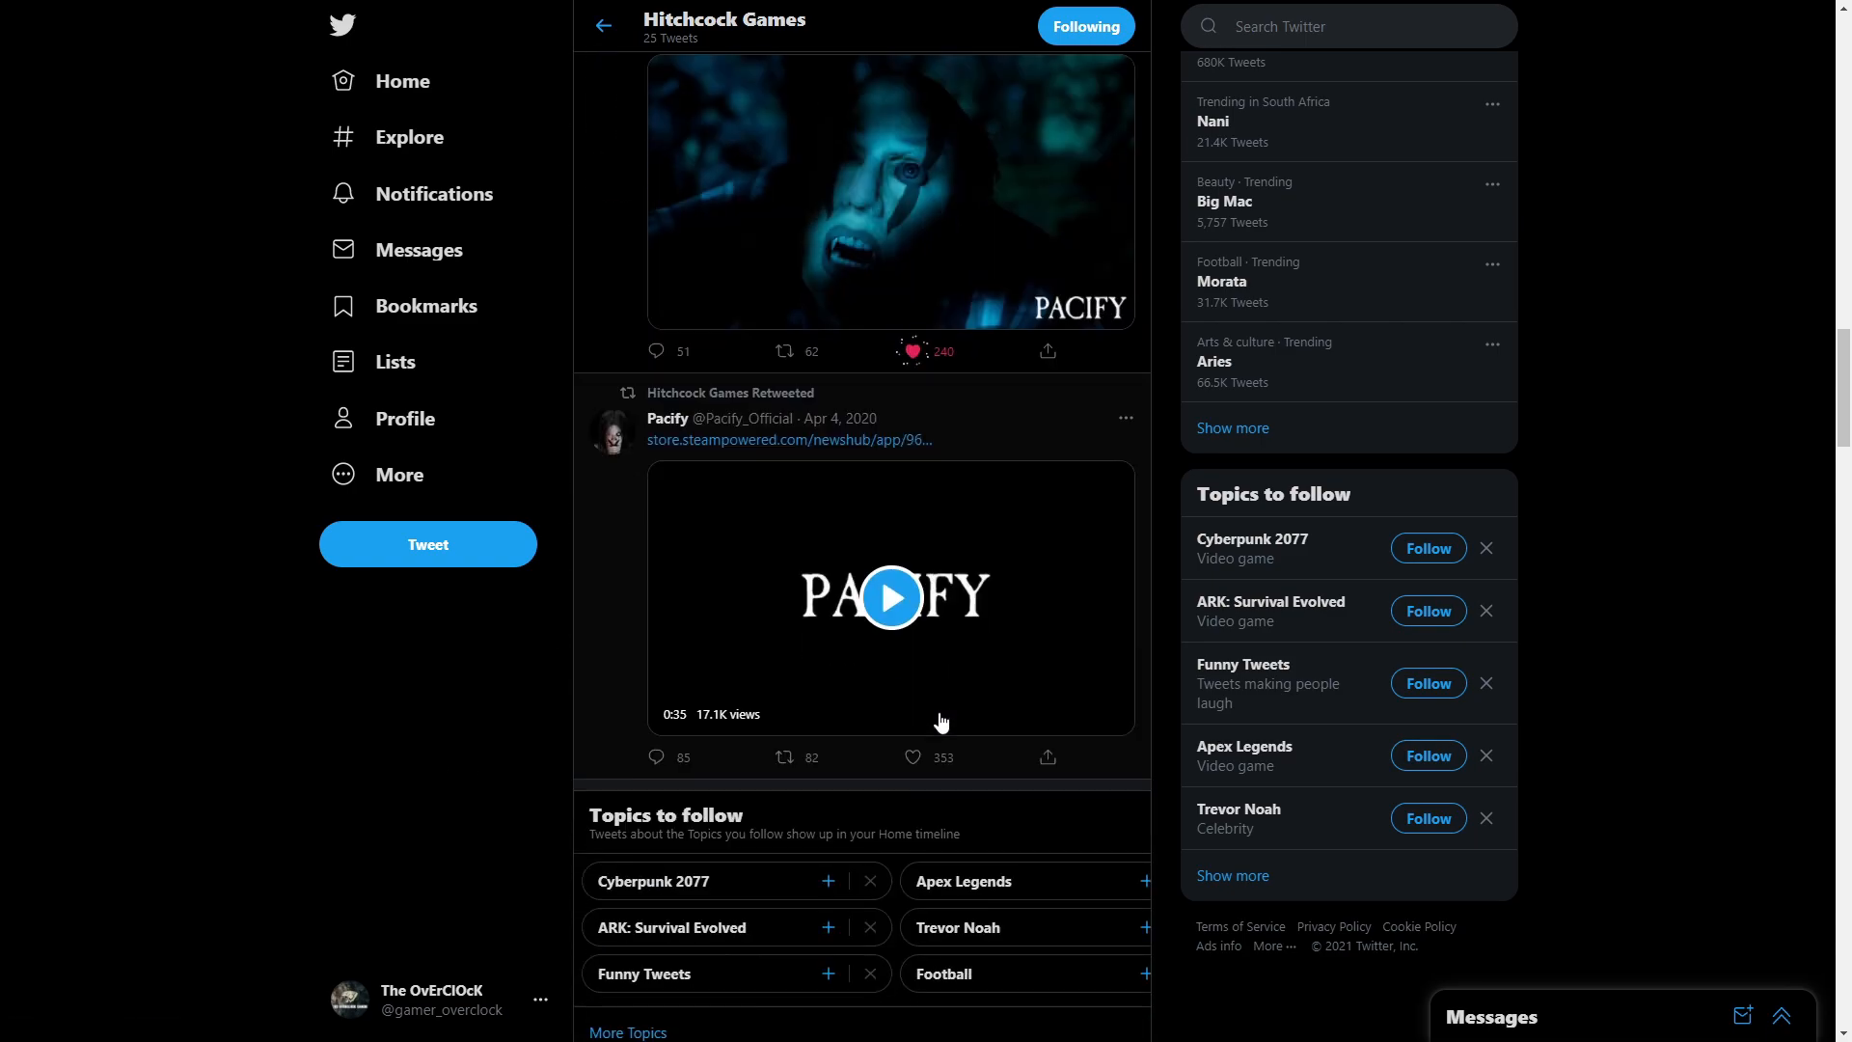